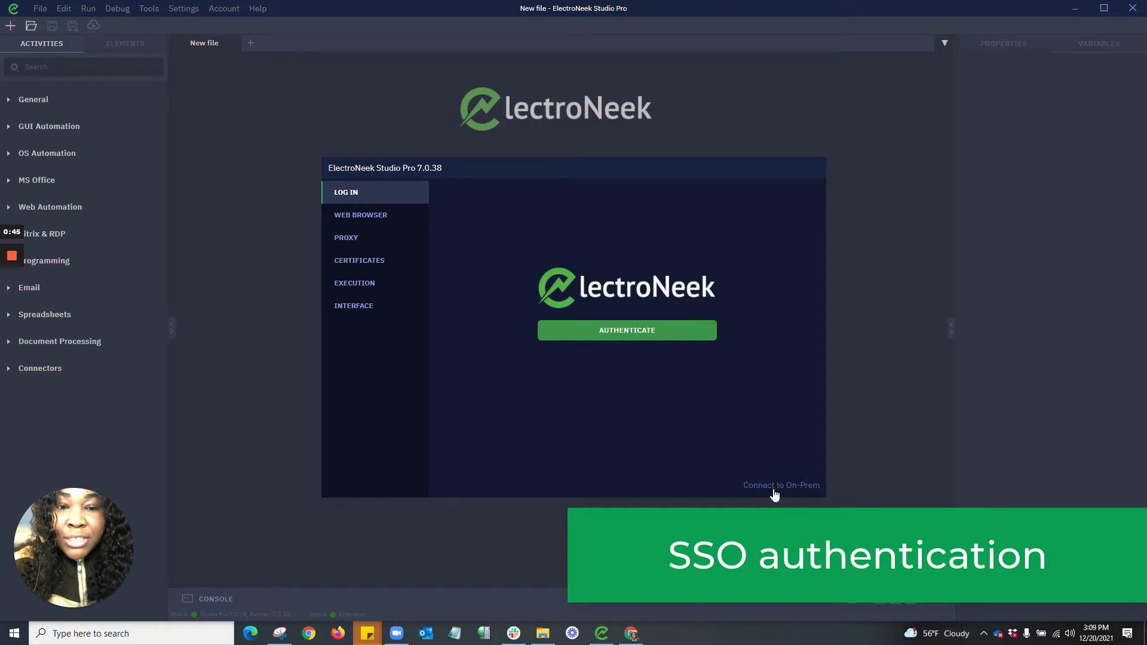
mouse_move(628, 335)
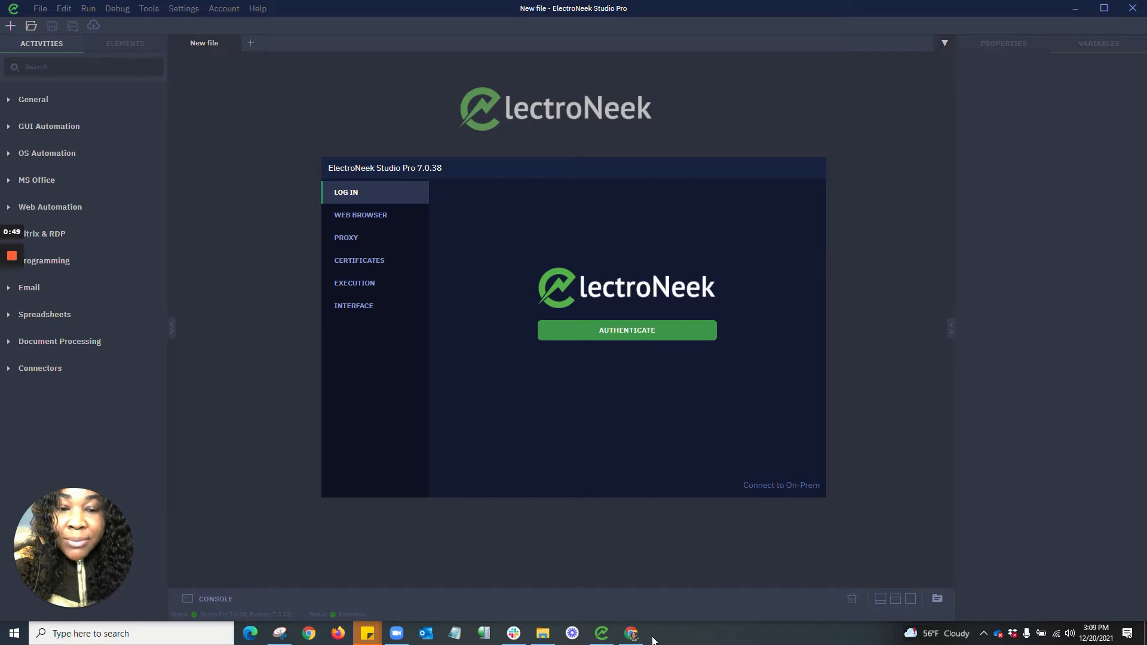
Switch to Chrome showing the ElectroNeek sign-in page with credentials filled in.
click(625, 329)
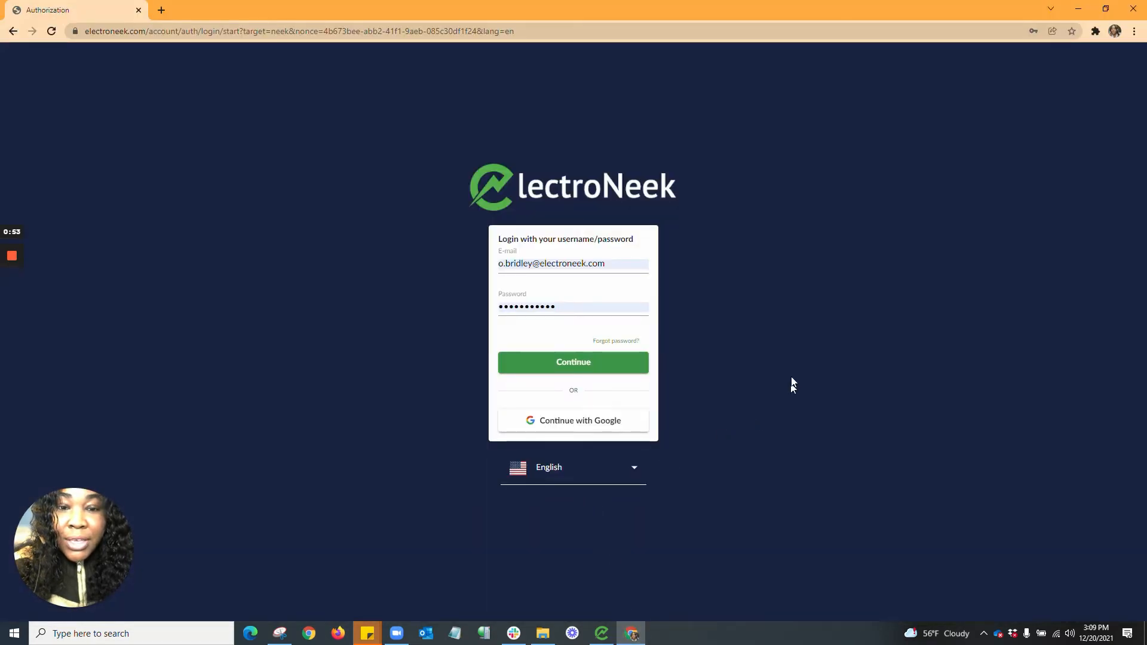
mouse_move(792, 372)
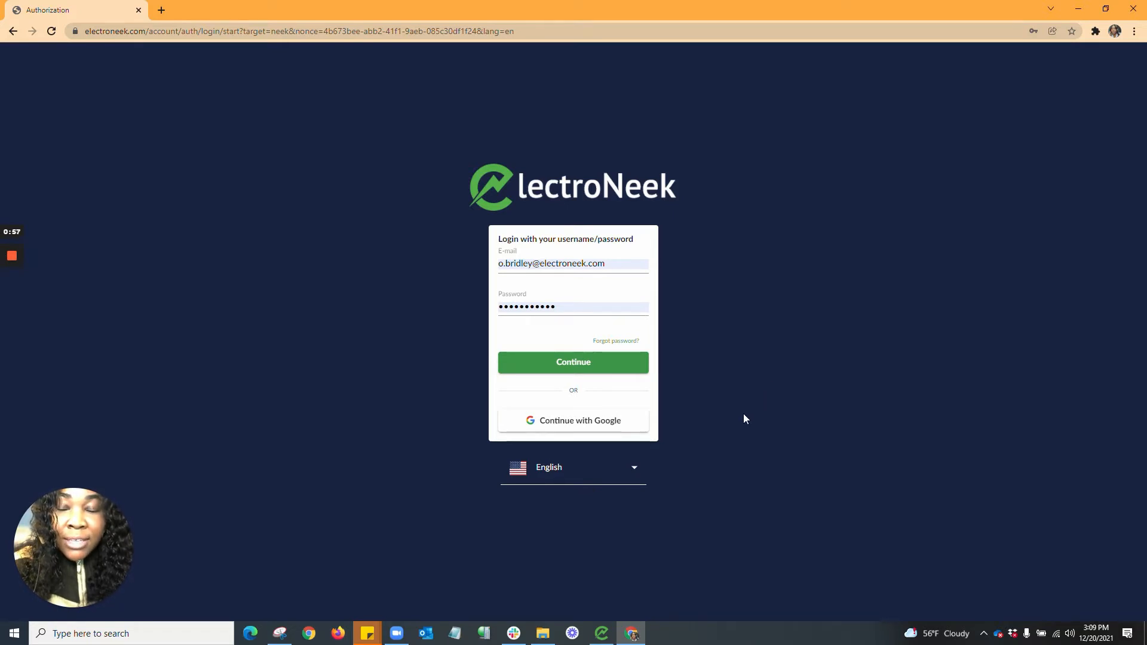
mouse_move(586, 397)
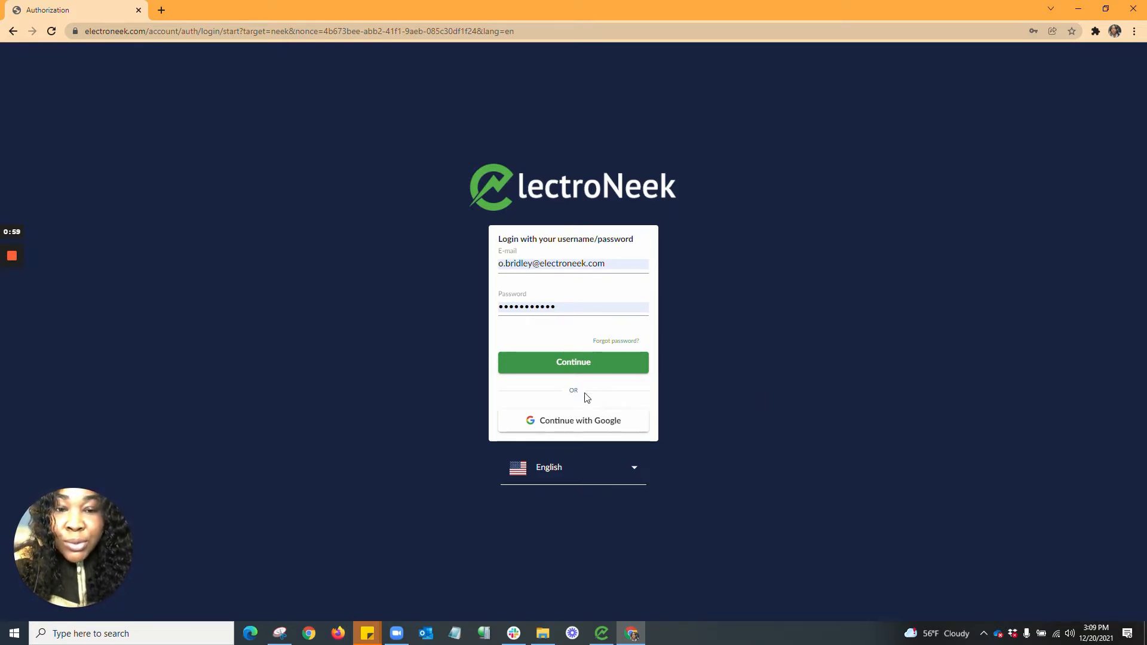
mouse_move(570, 445)
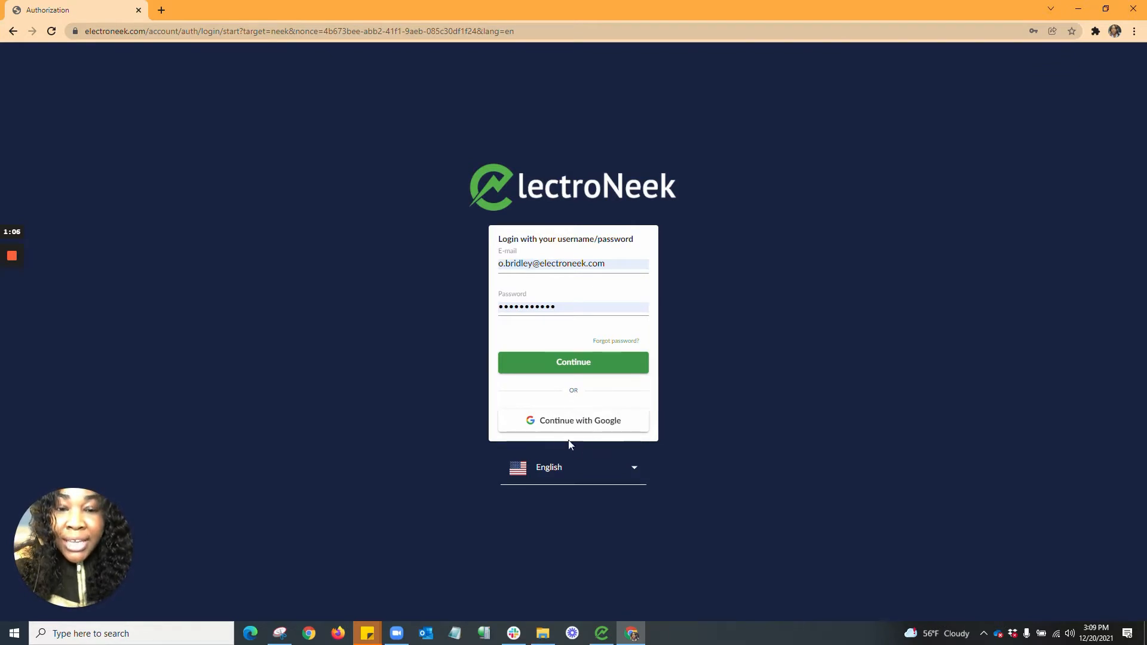
mouse_move(582, 420)
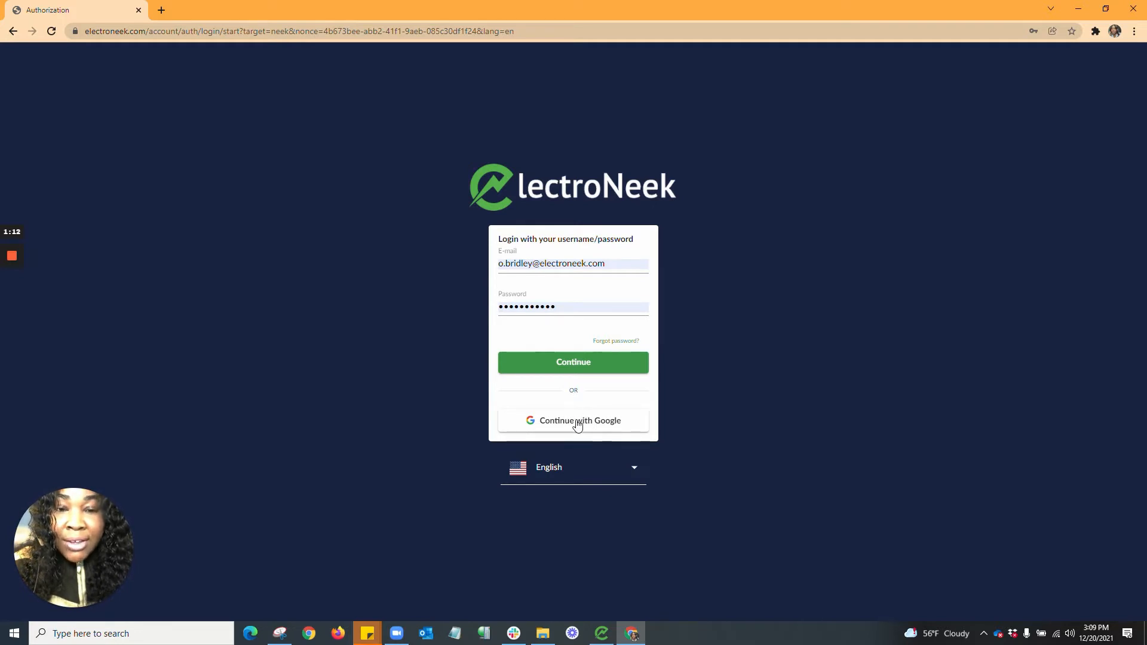
mouse_move(574, 428)
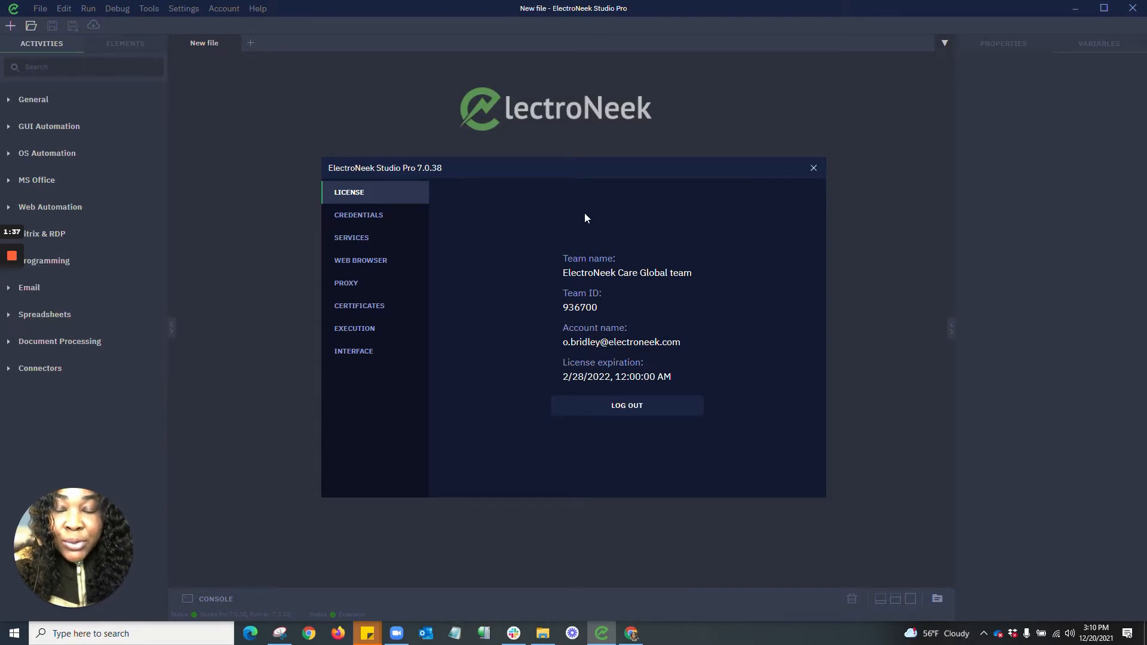
View the Browser to use list: Chrome Native, Edge Native, Chrome Selenium, Internet Explorer.
click(360, 259)
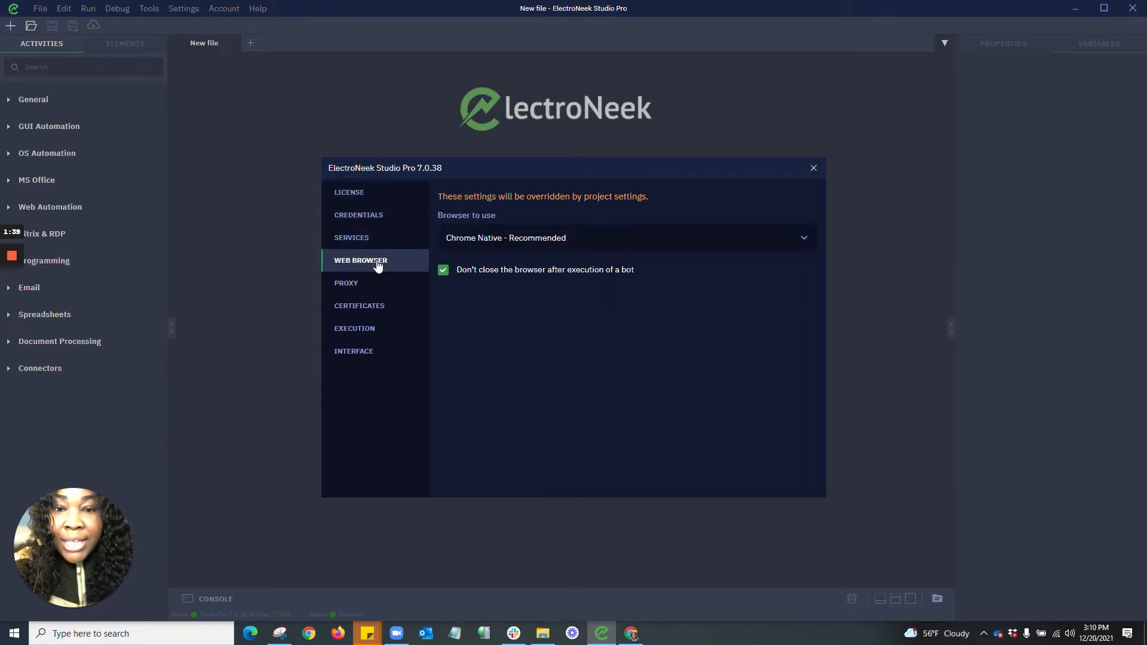
click(624, 238)
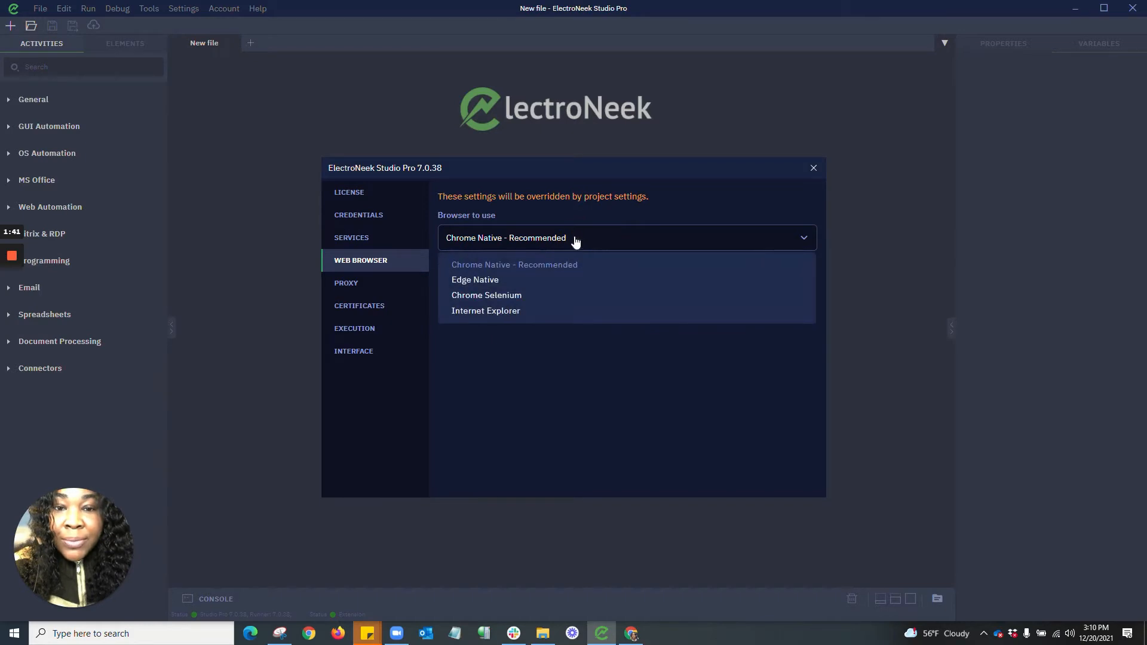
mouse_move(488, 285)
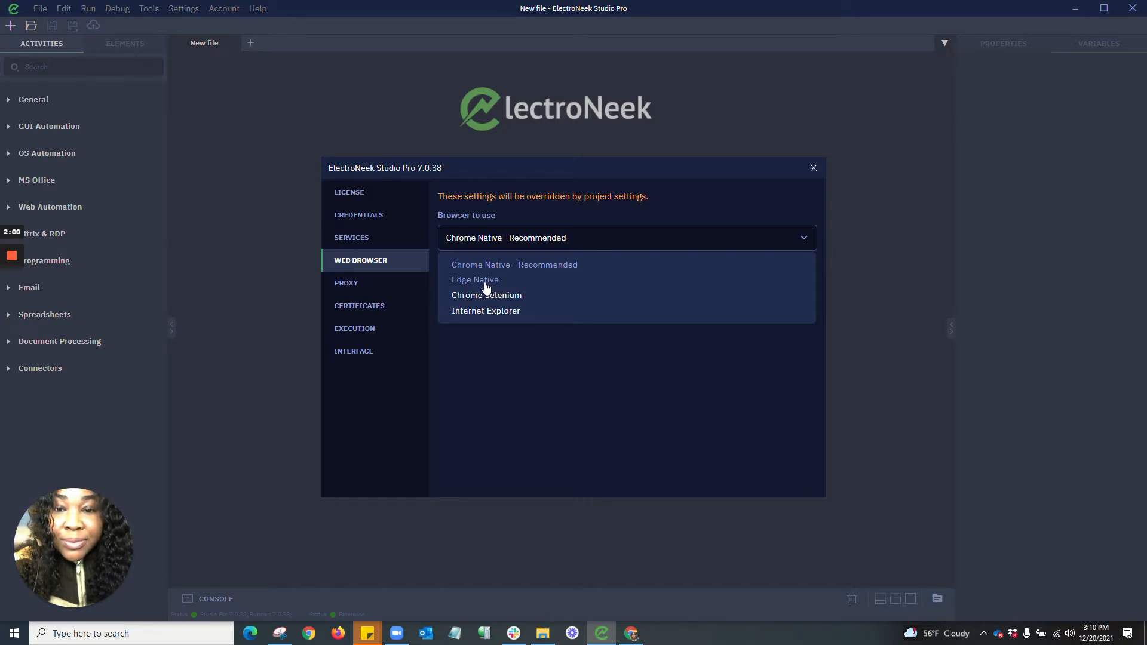
click(353, 352)
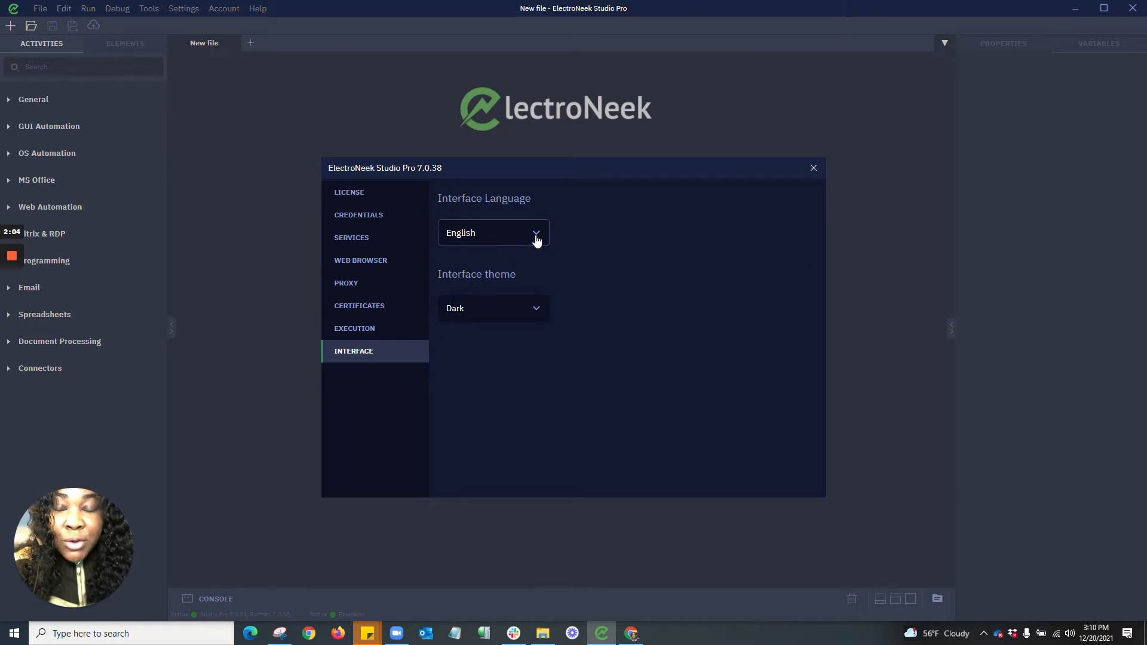
Preview the Interface Language list and leave it on English.
click(493, 233)
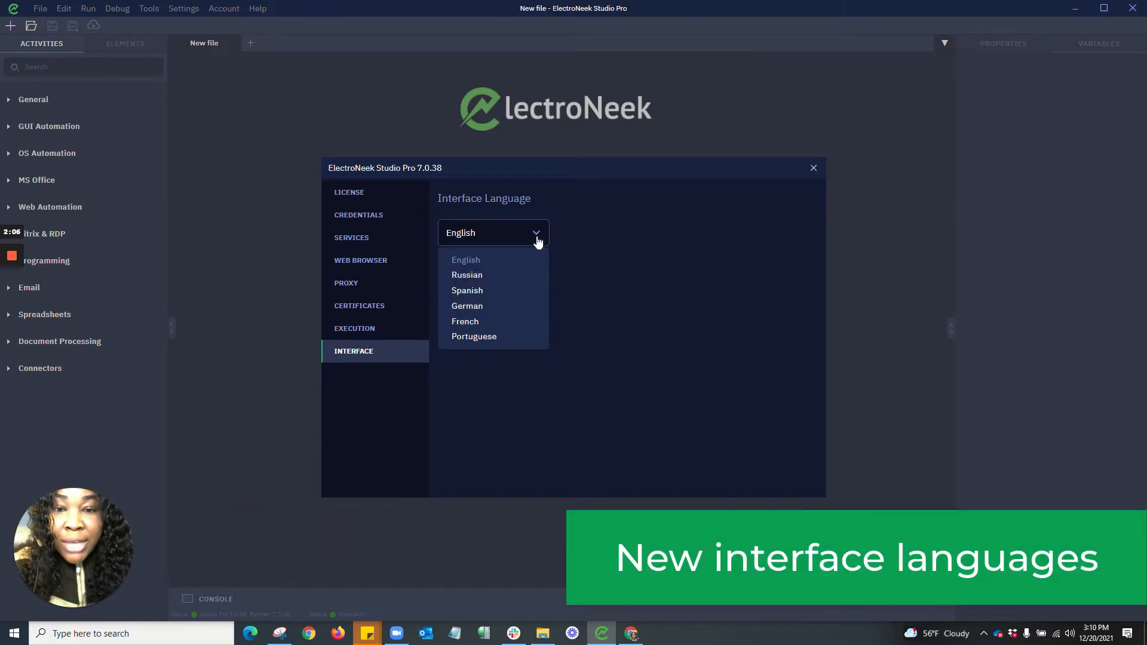
mouse_move(490, 306)
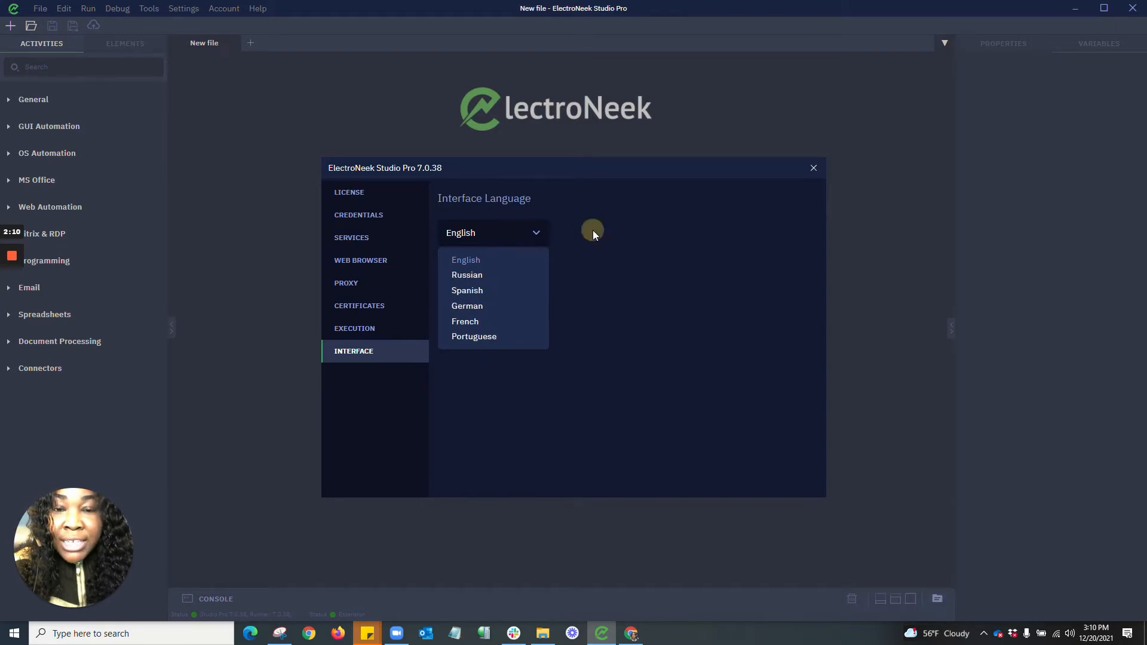
click(465, 259)
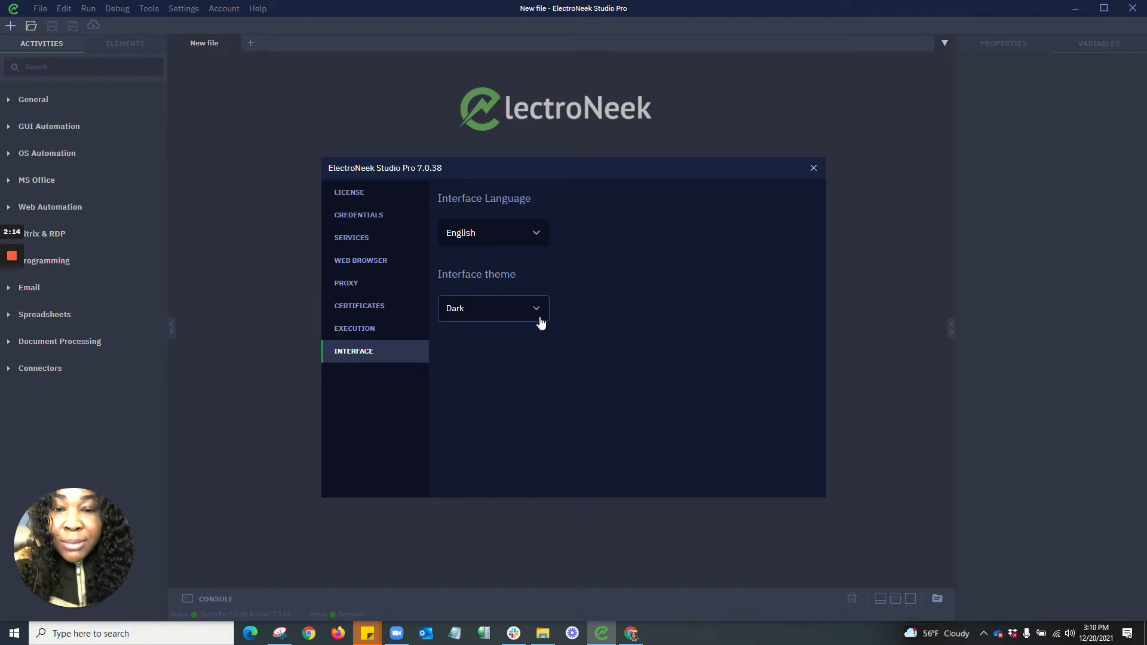
Switch the interface theme to Light, then back to Dark.
click(492, 308)
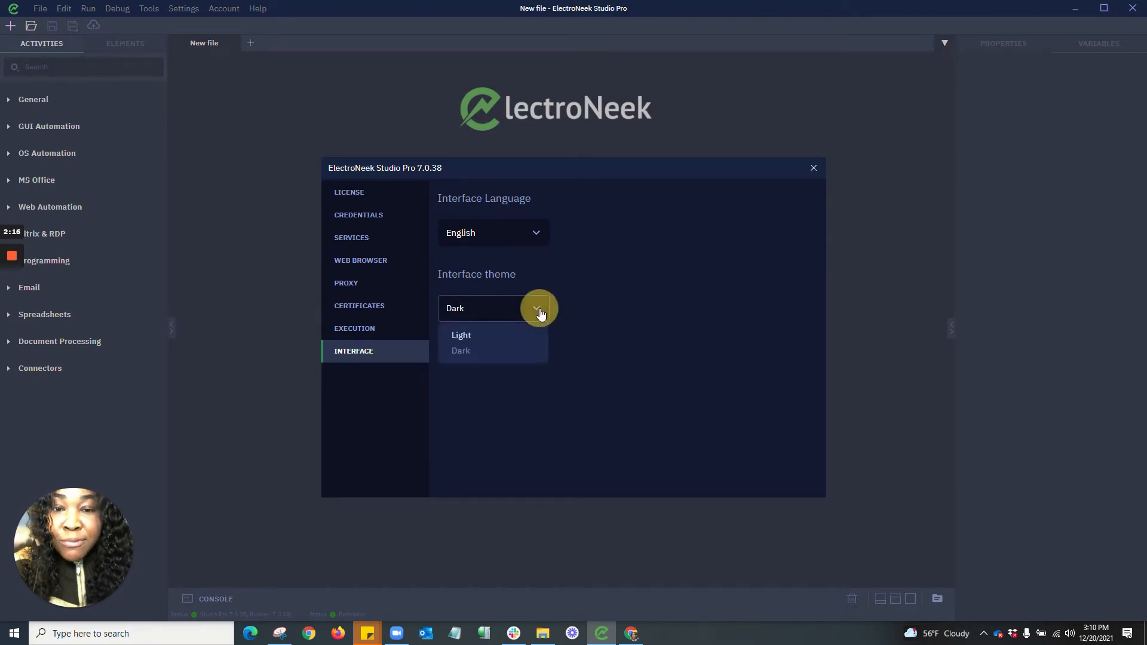
click(461, 334)
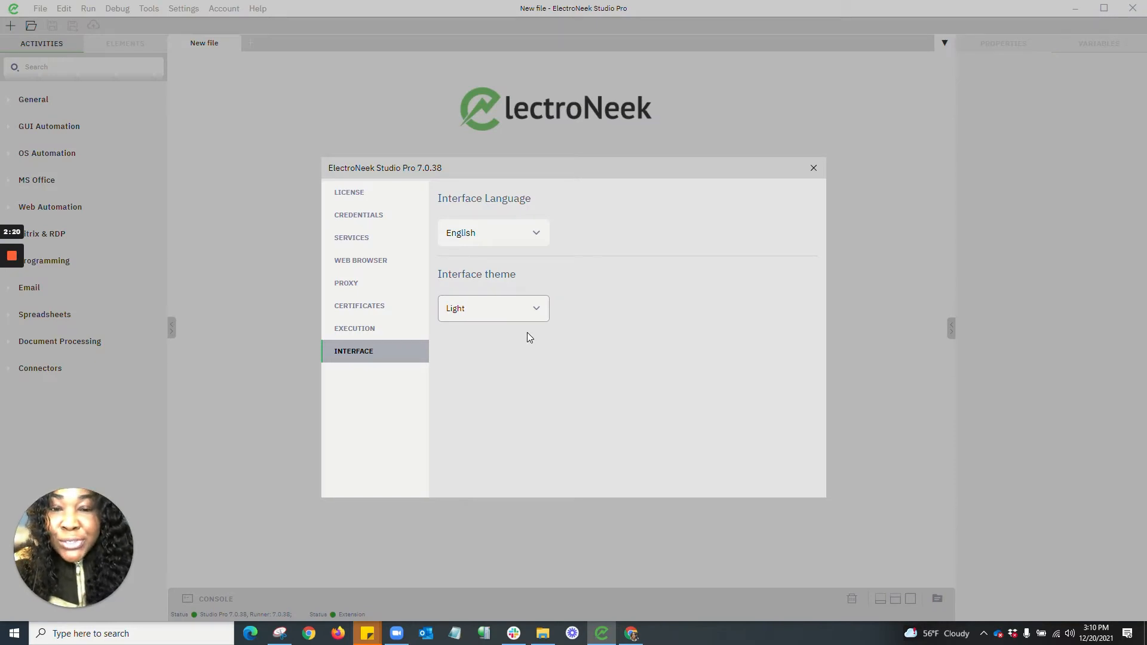
mouse_move(309, 394)
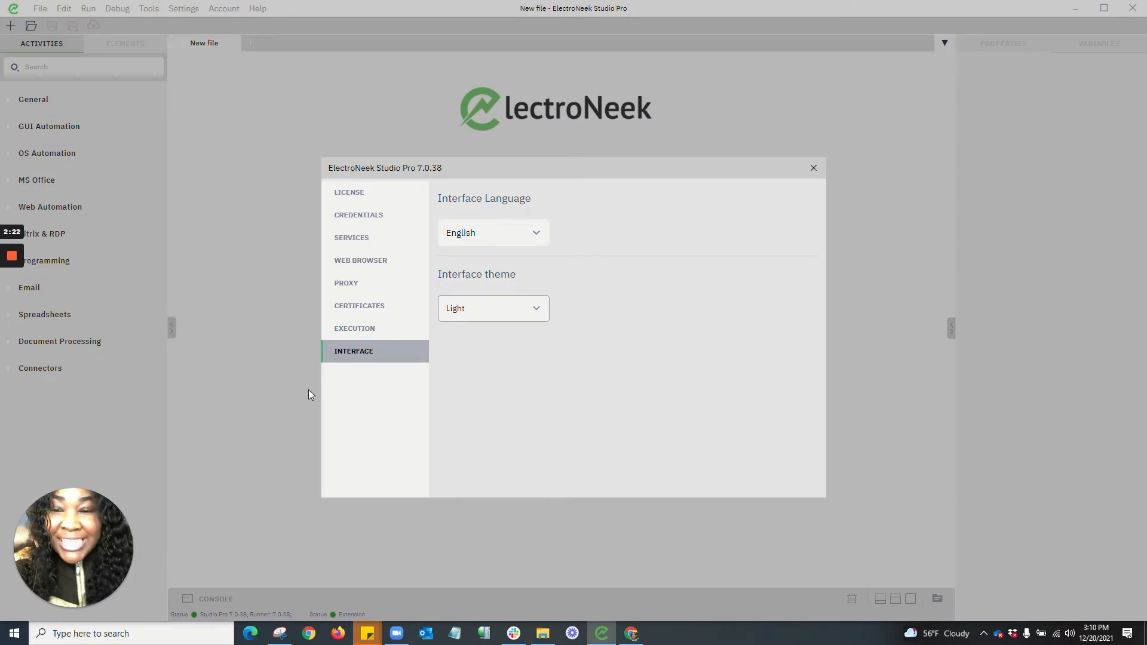
click(494, 308)
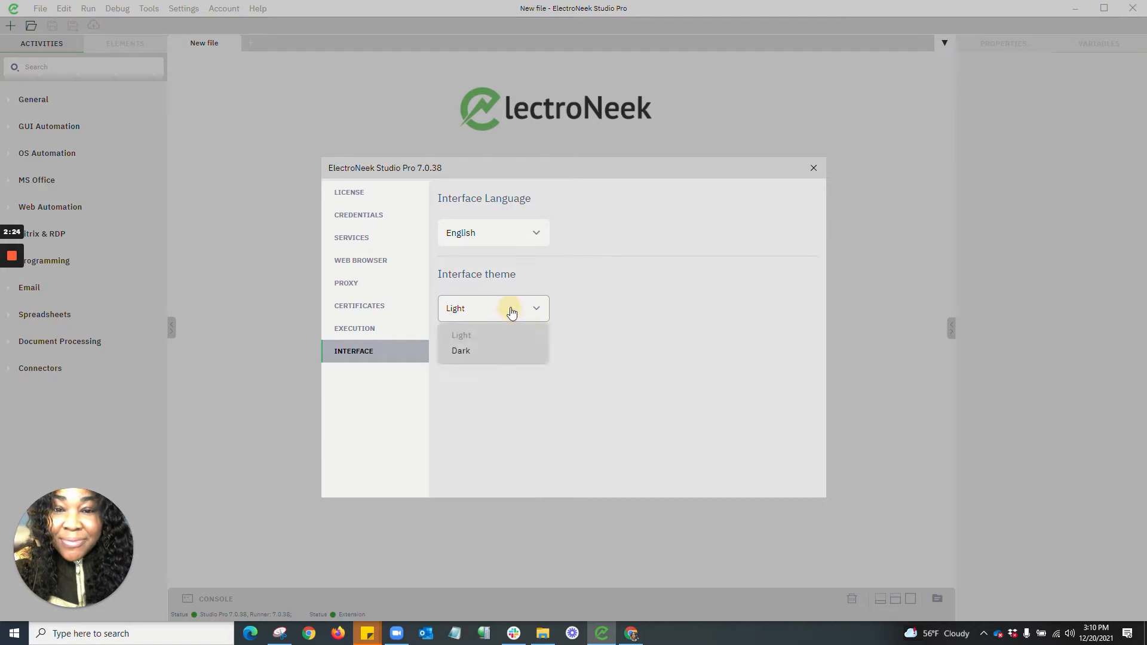
click(461, 350)
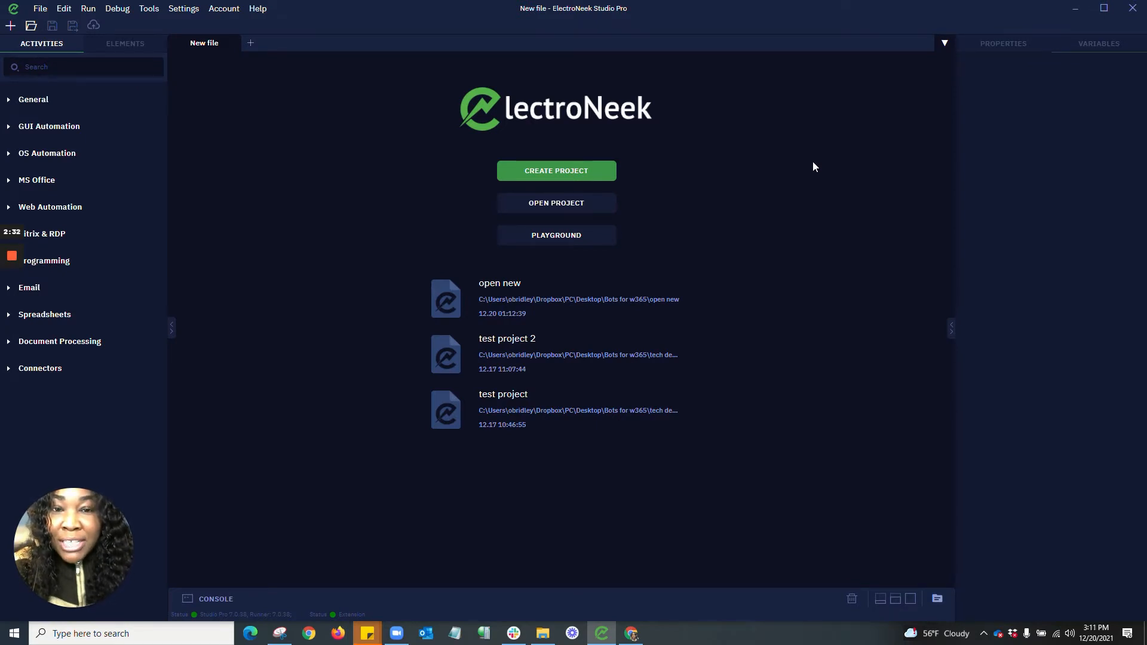
mouse_move(643, 175)
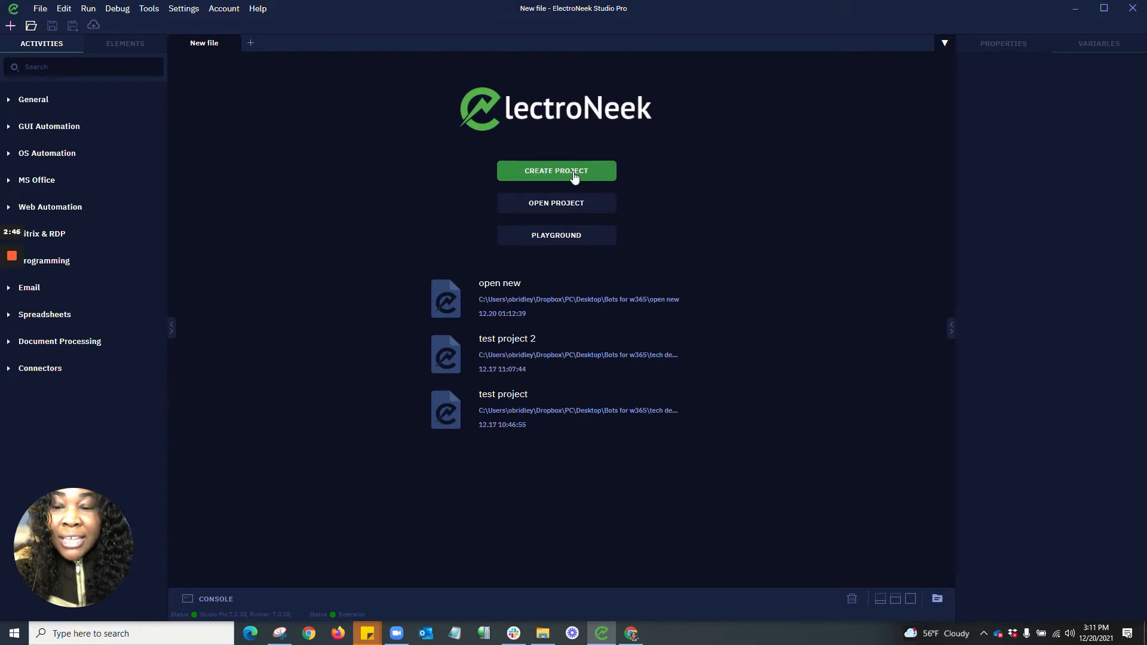
mouse_move(582, 247)
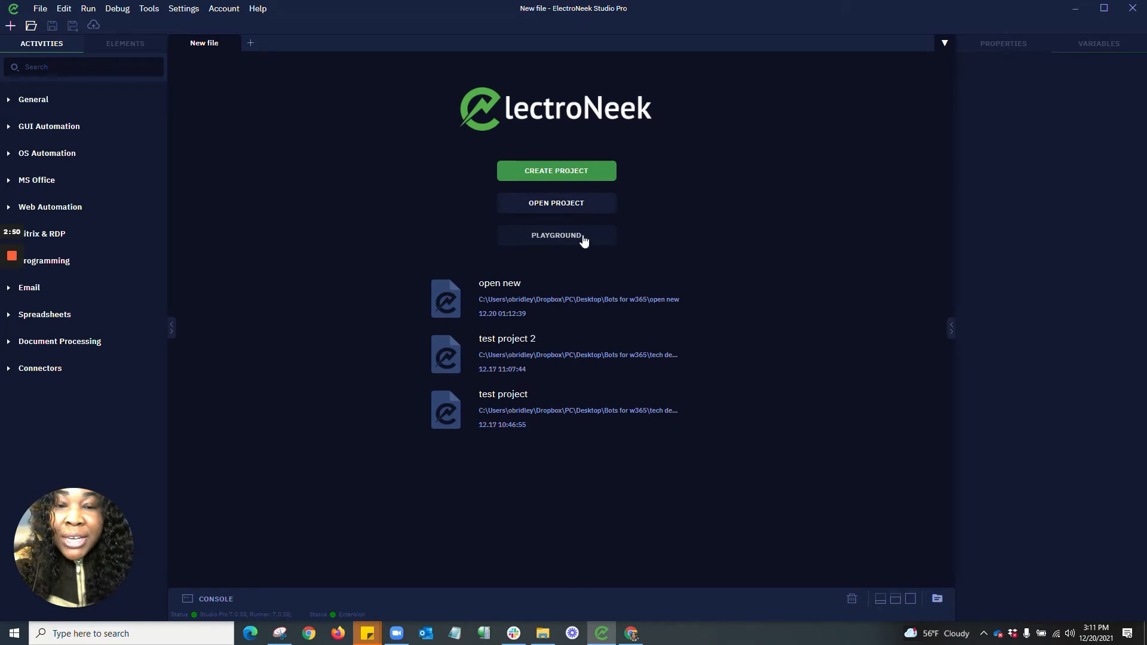
mouse_move(570, 195)
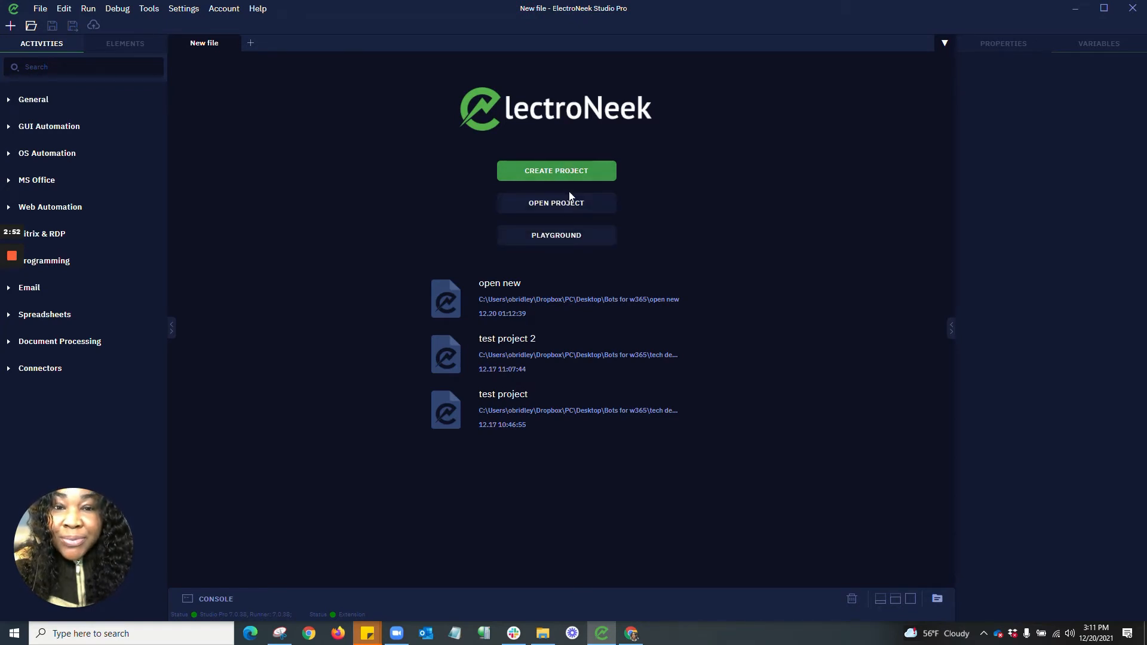
mouse_move(578, 171)
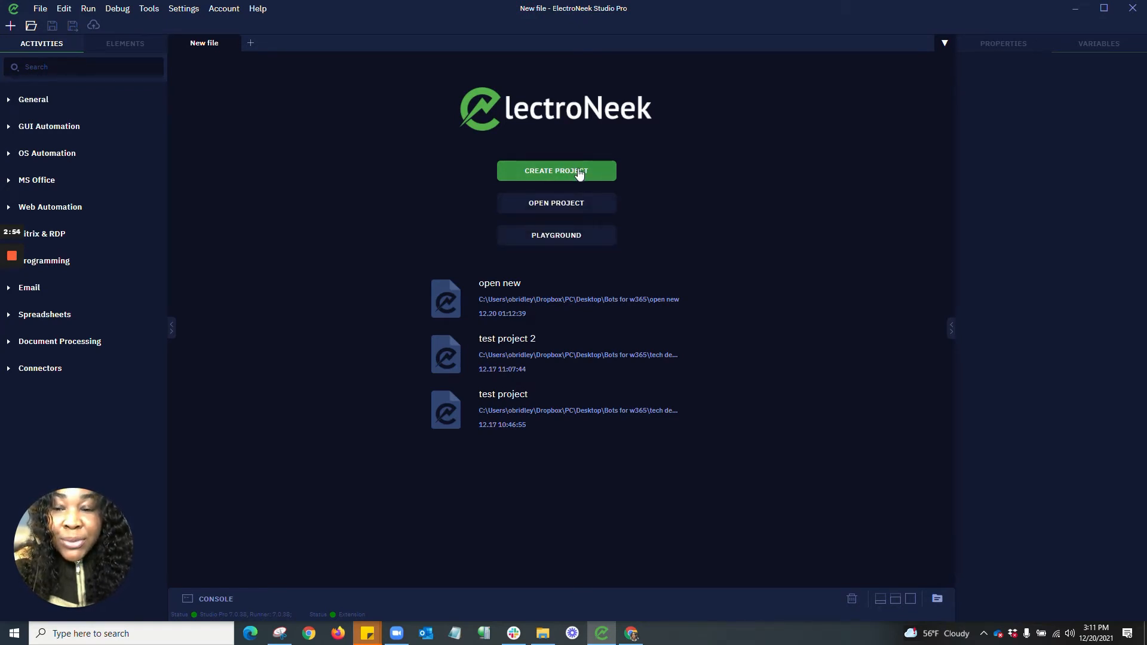
Start a new project and name it demo 2.
click(555, 171)
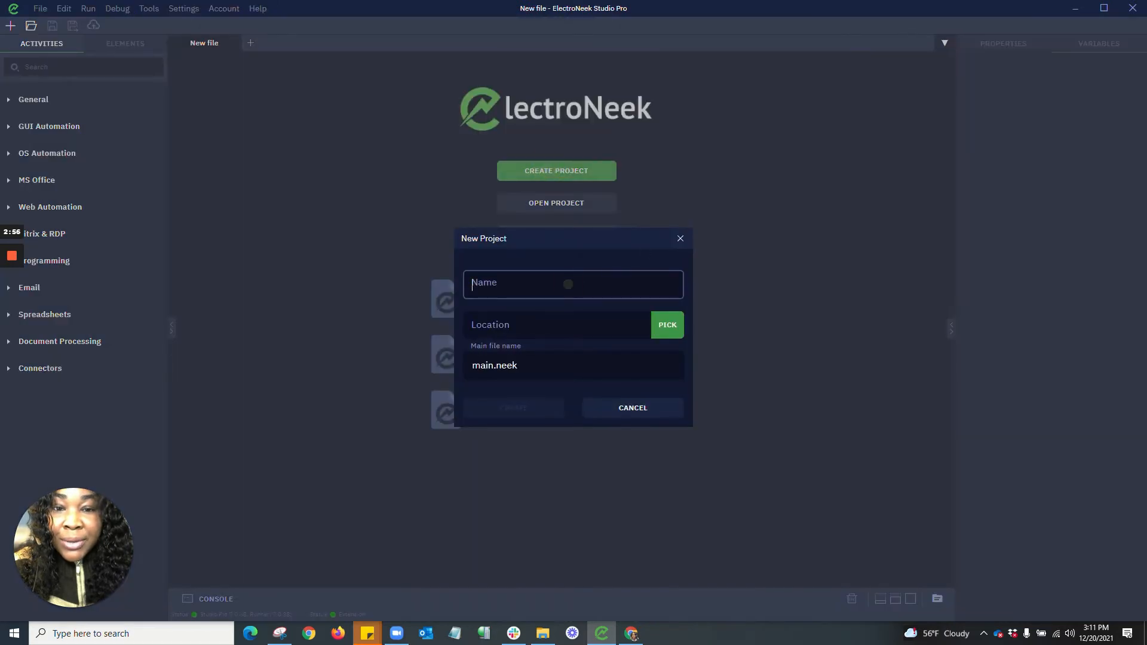
click(572, 284)
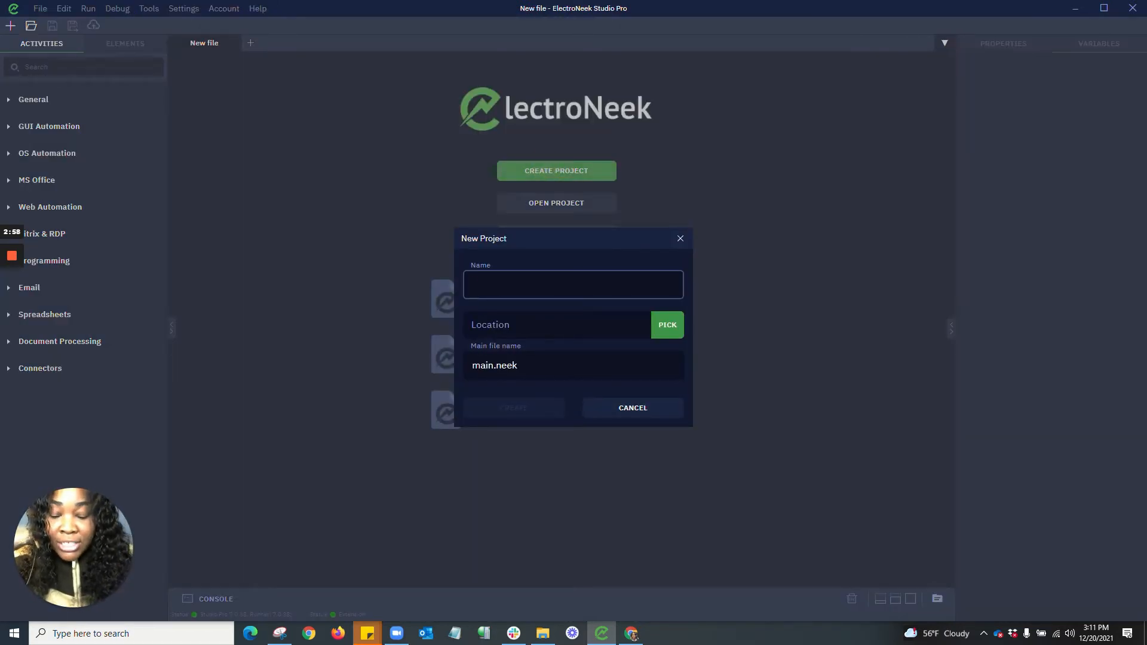
text(demo 2)
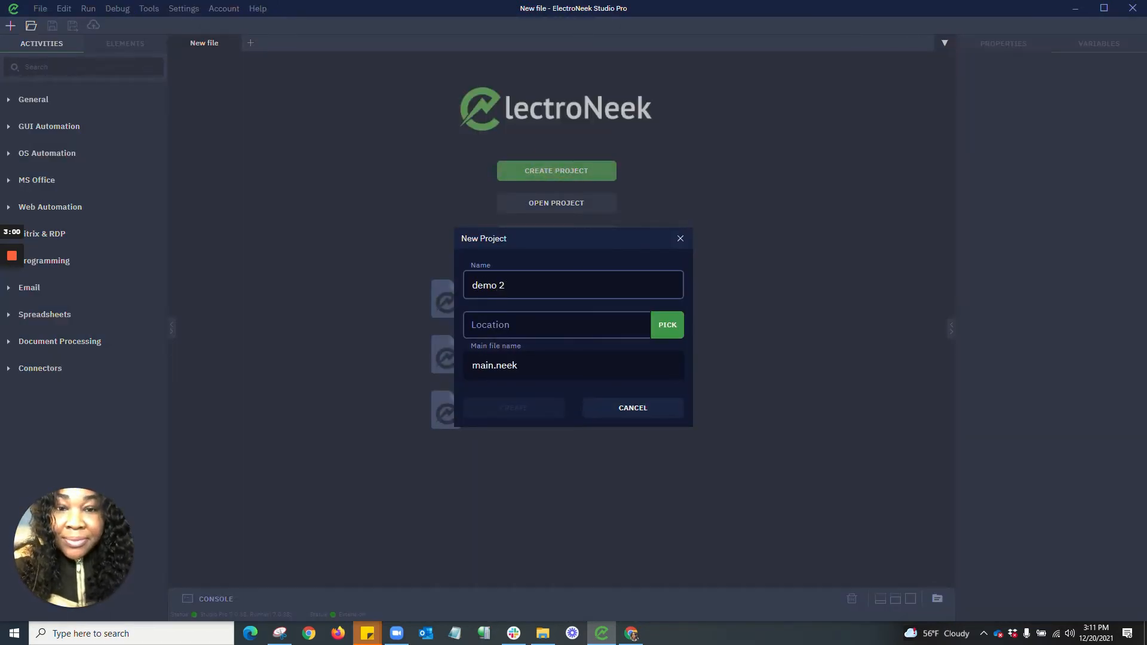
Place the project under the Bots for w365 folder and create demo 2 with main.neek.
click(665, 324)
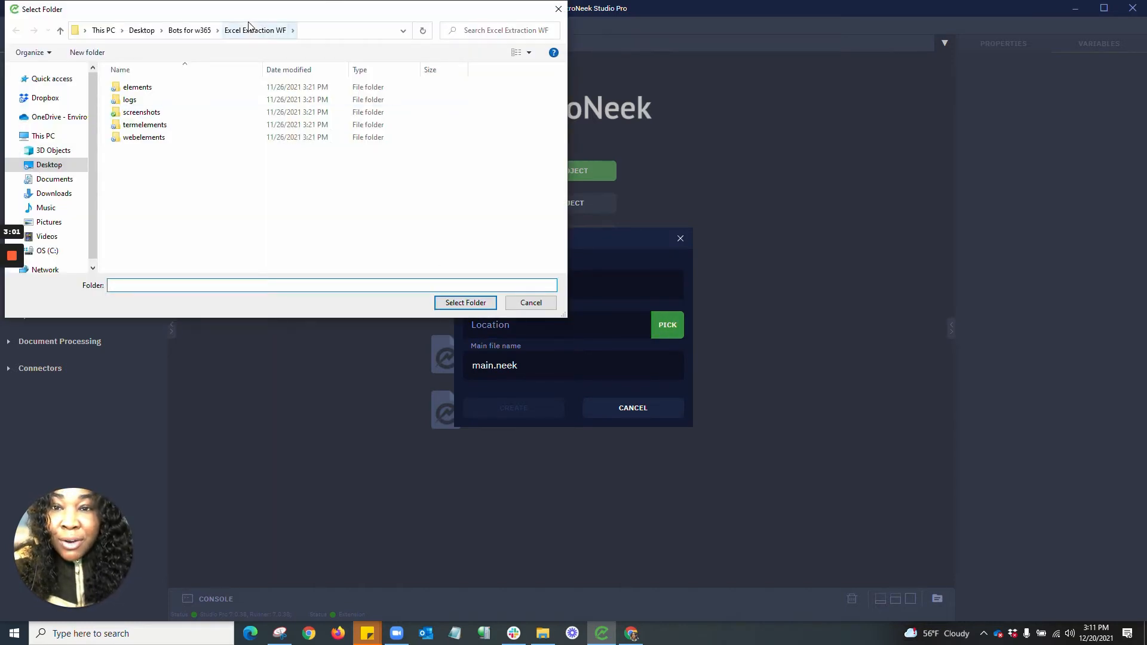
click(189, 30)
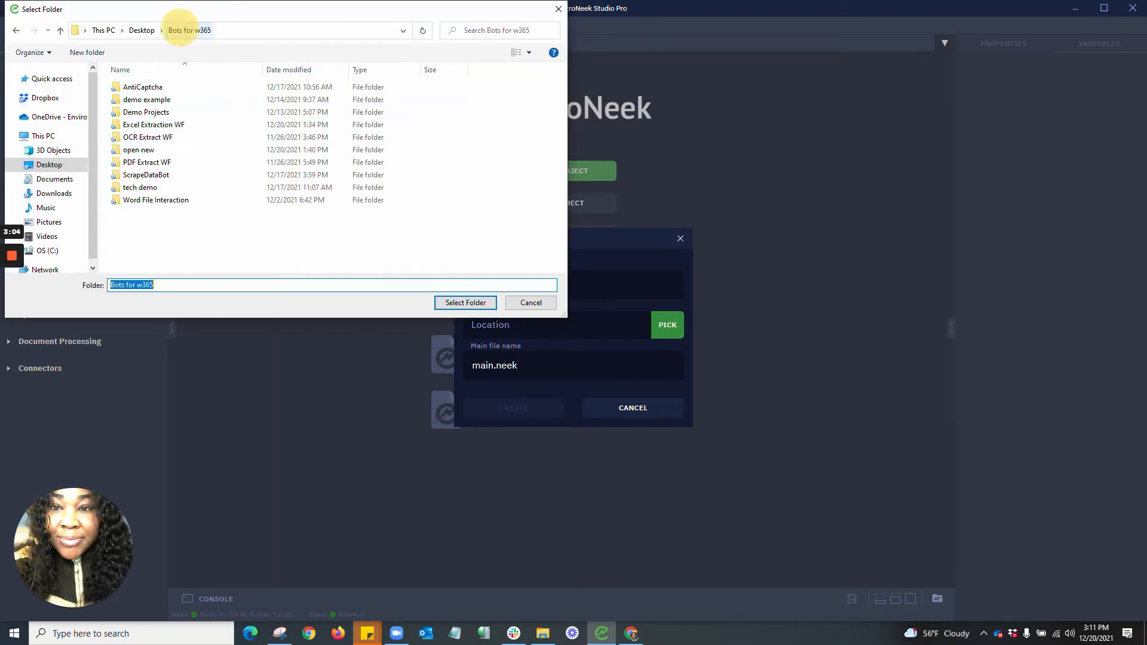
click(465, 303)
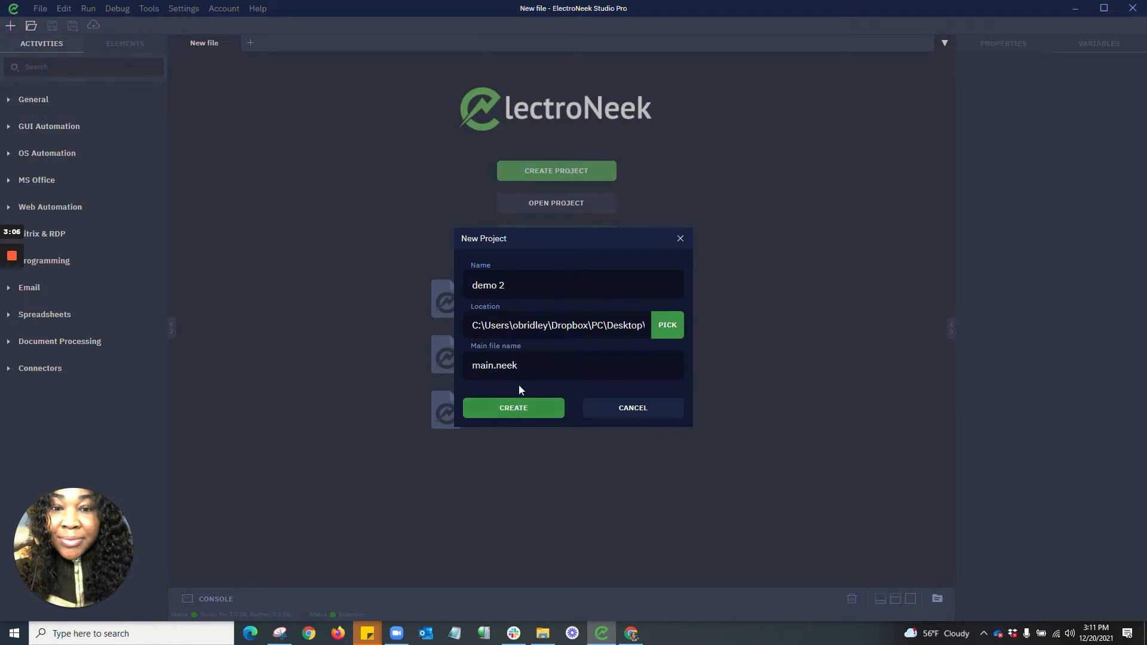
click(572, 366)
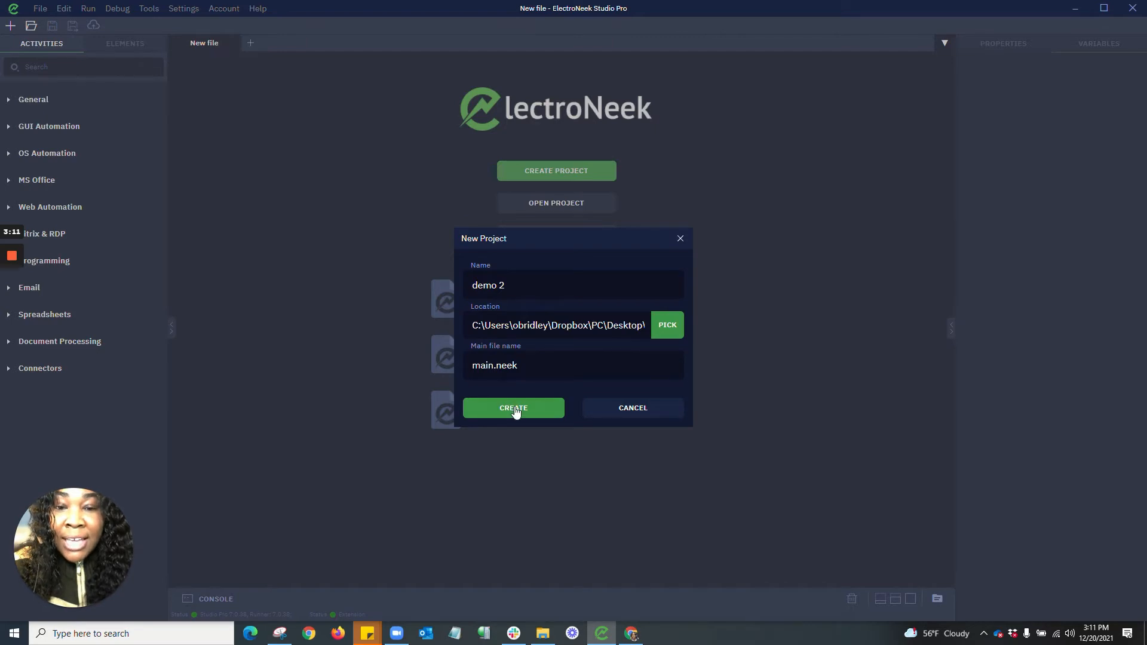
click(513, 408)
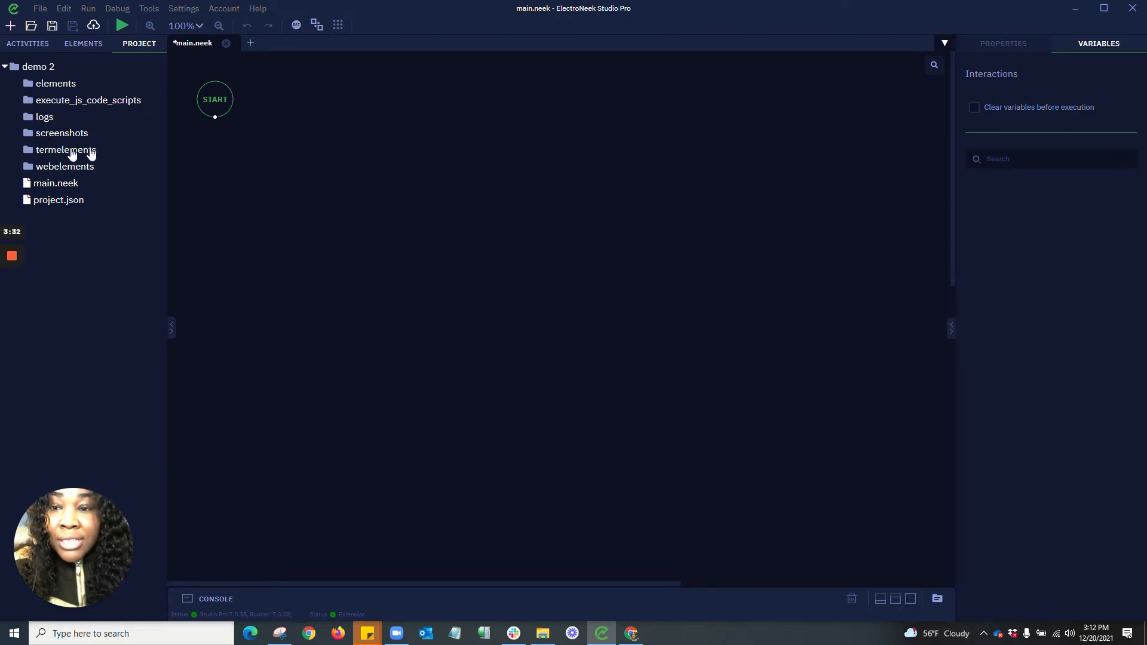
mouse_move(86, 172)
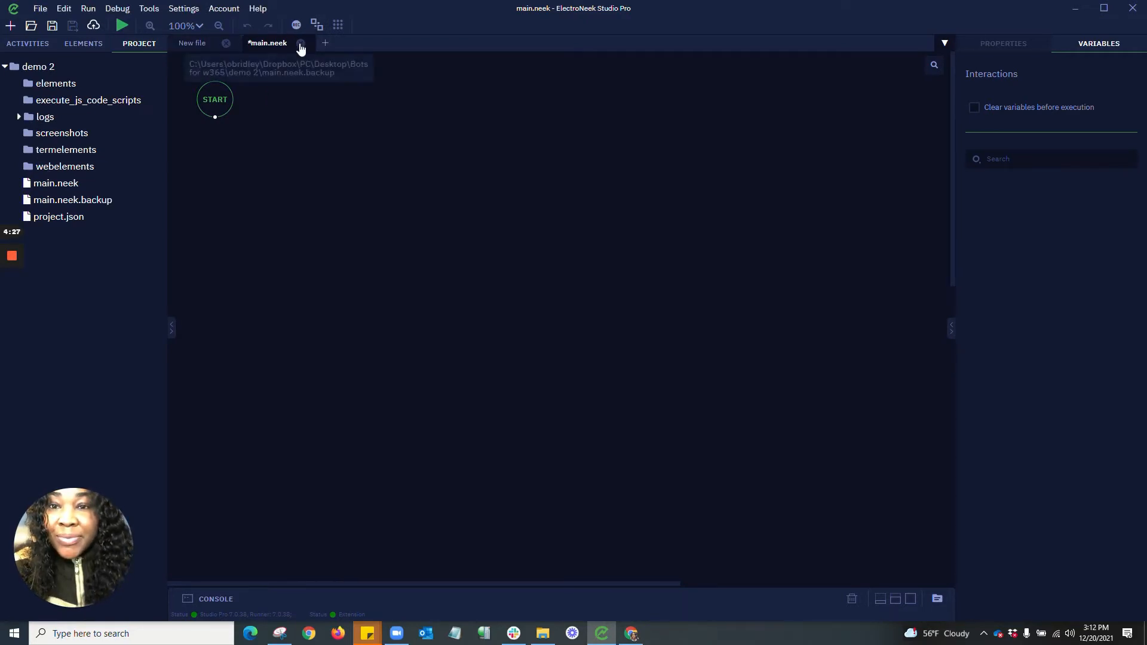
Switch to the main.neek workflow of the demo 2 project.
click(182, 9)
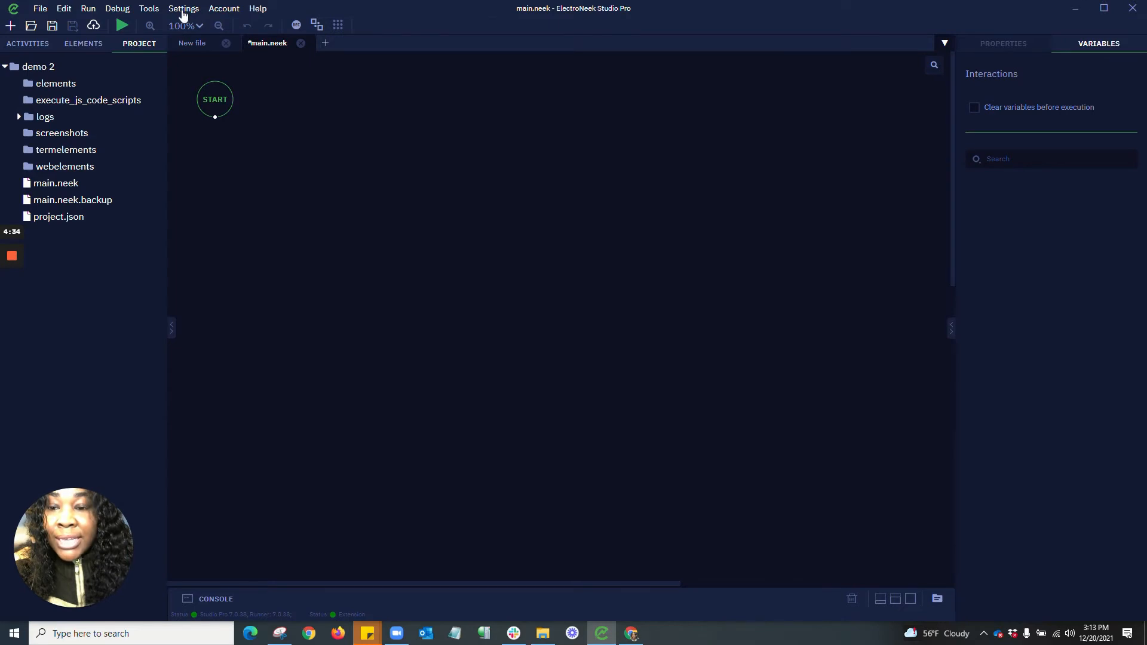
Bring up the demo 2 project settings and check its Chrome Native browser choice.
click(184, 8)
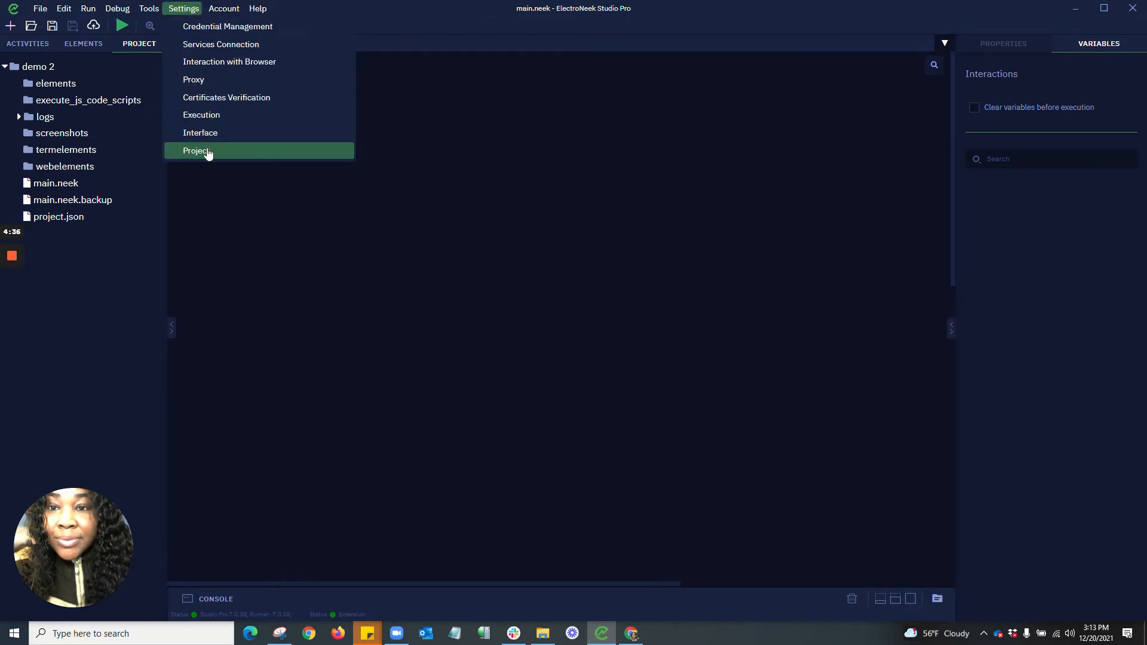
click(196, 150)
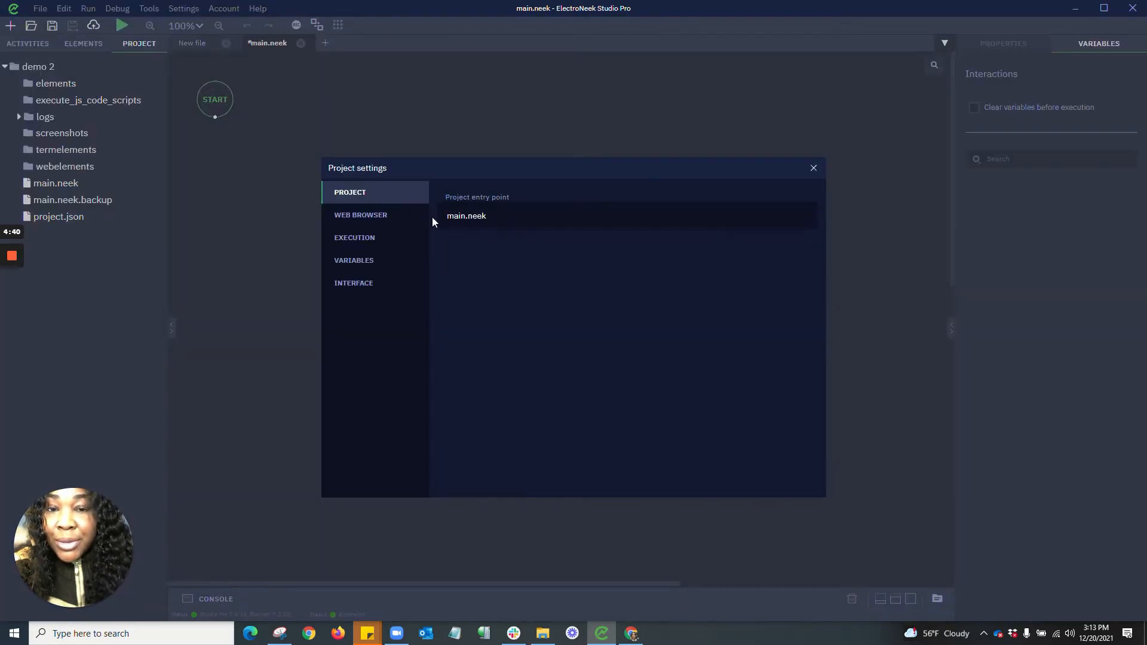
click(361, 214)
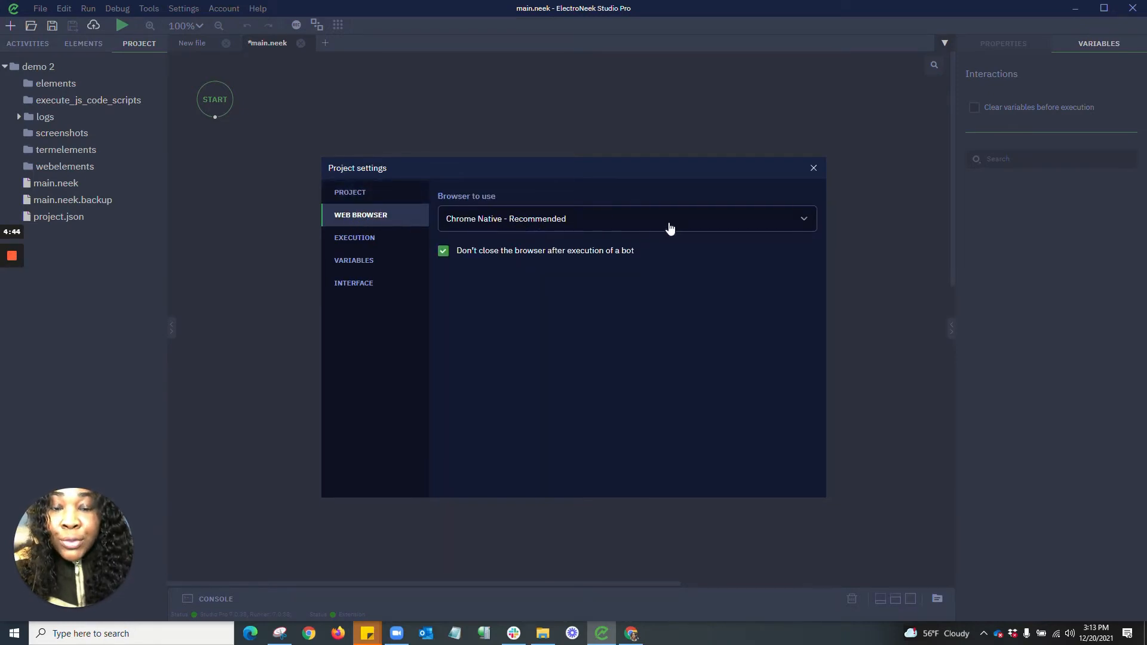
click(624, 217)
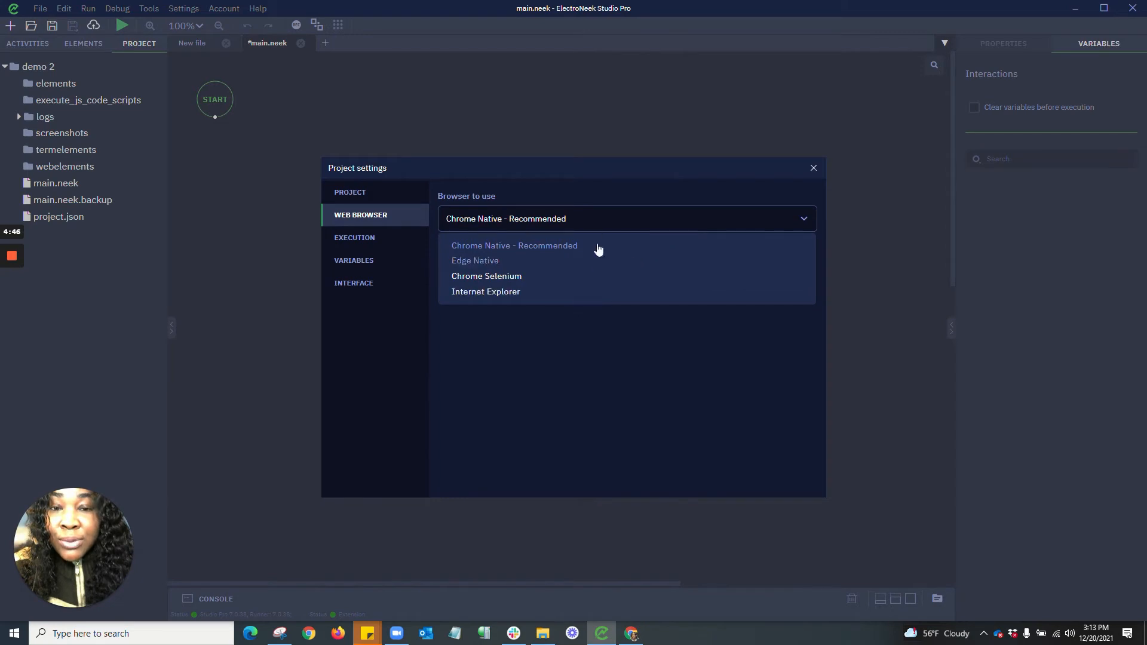
Review the project's Execution, Variables and Interface settings pages.
click(353, 236)
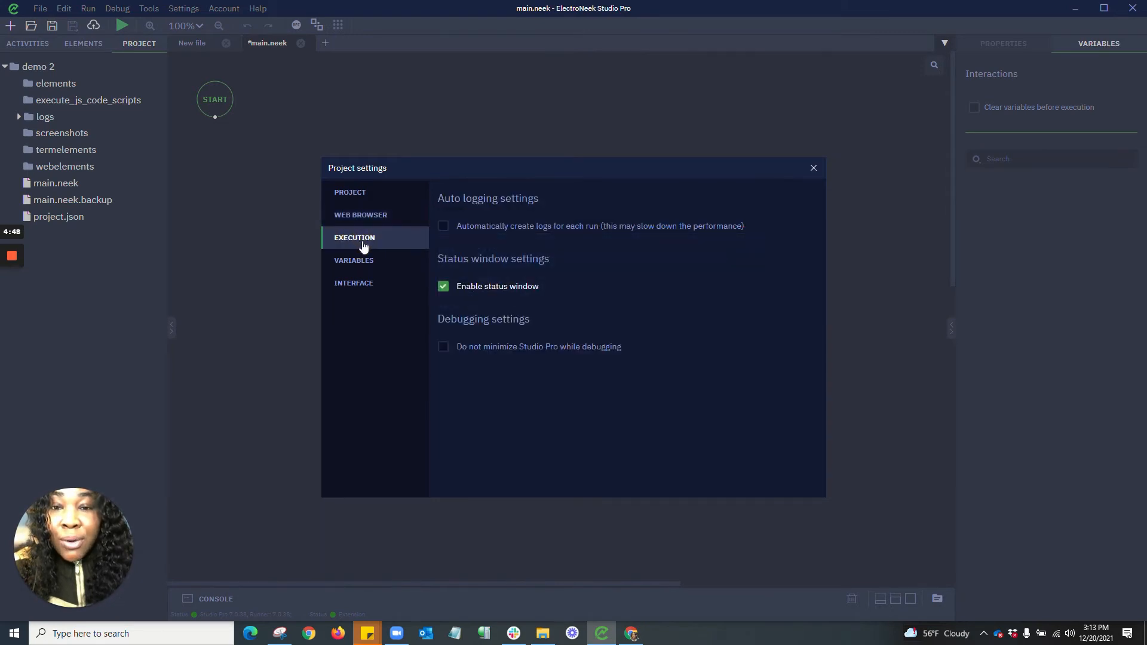
mouse_move(541, 390)
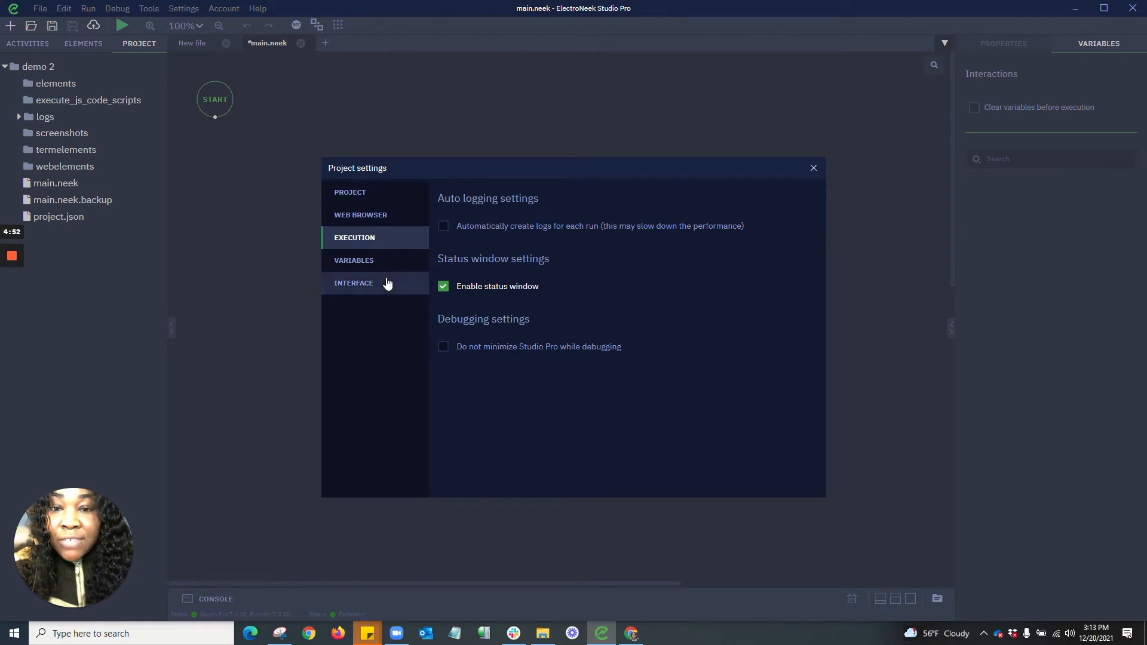
click(353, 259)
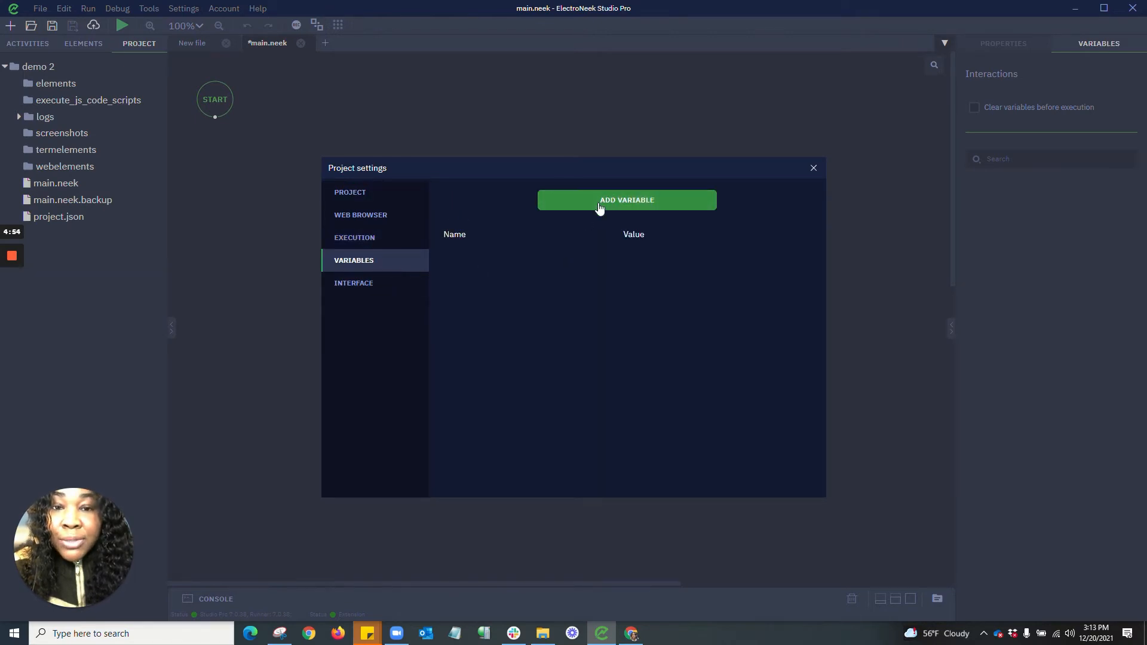
mouse_move(580, 263)
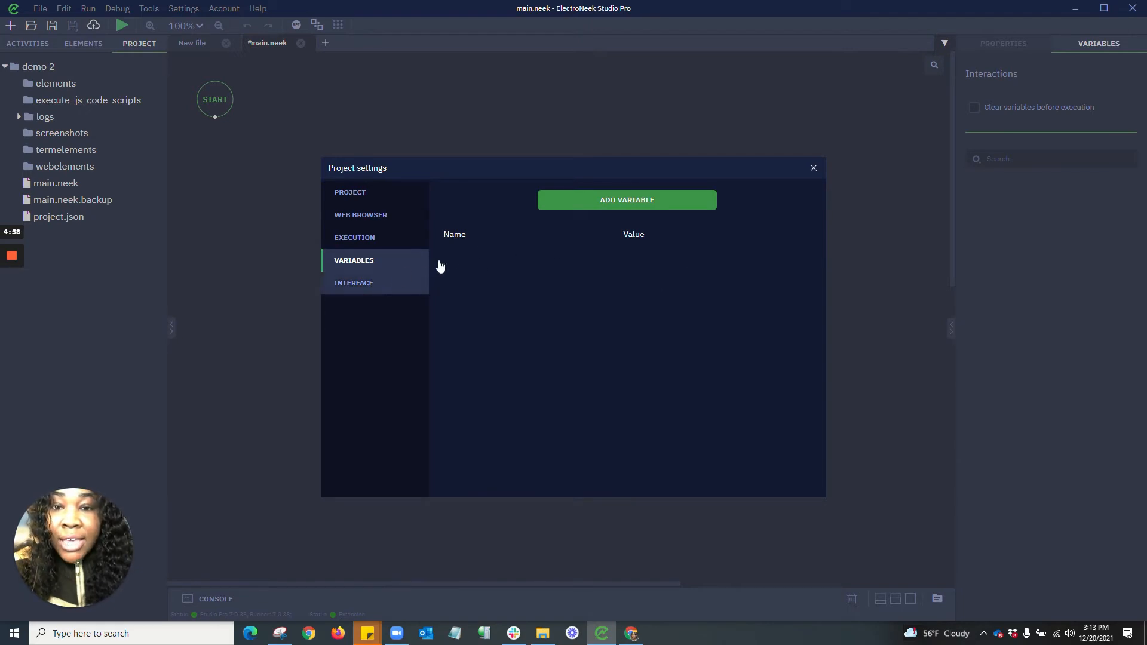
click(354, 283)
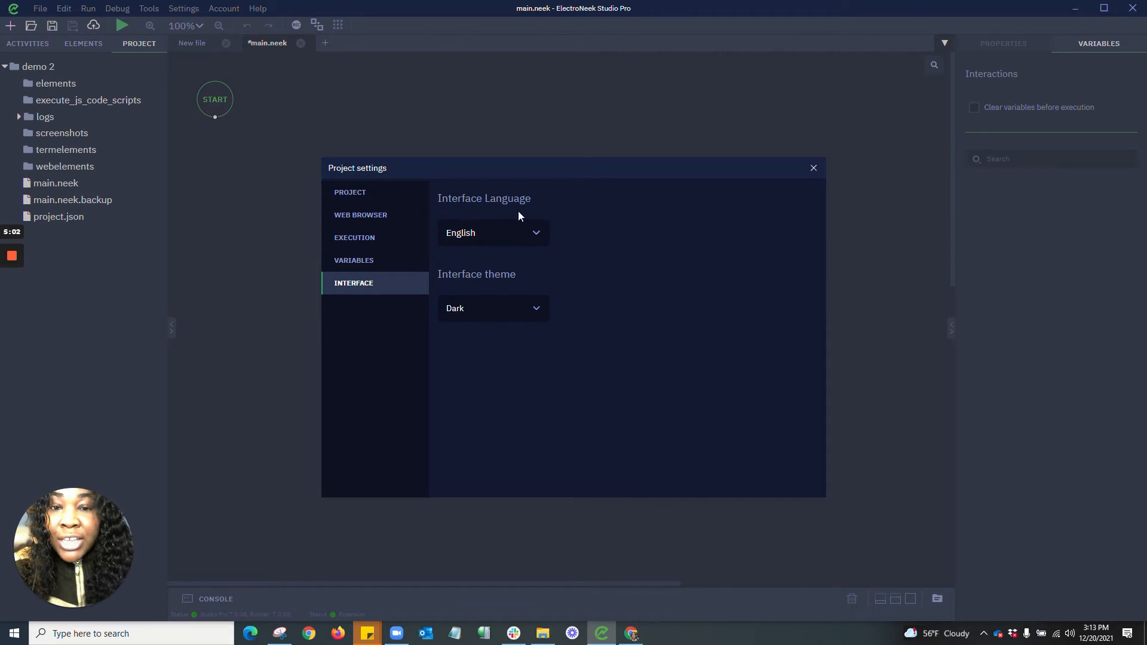
mouse_move(486, 353)
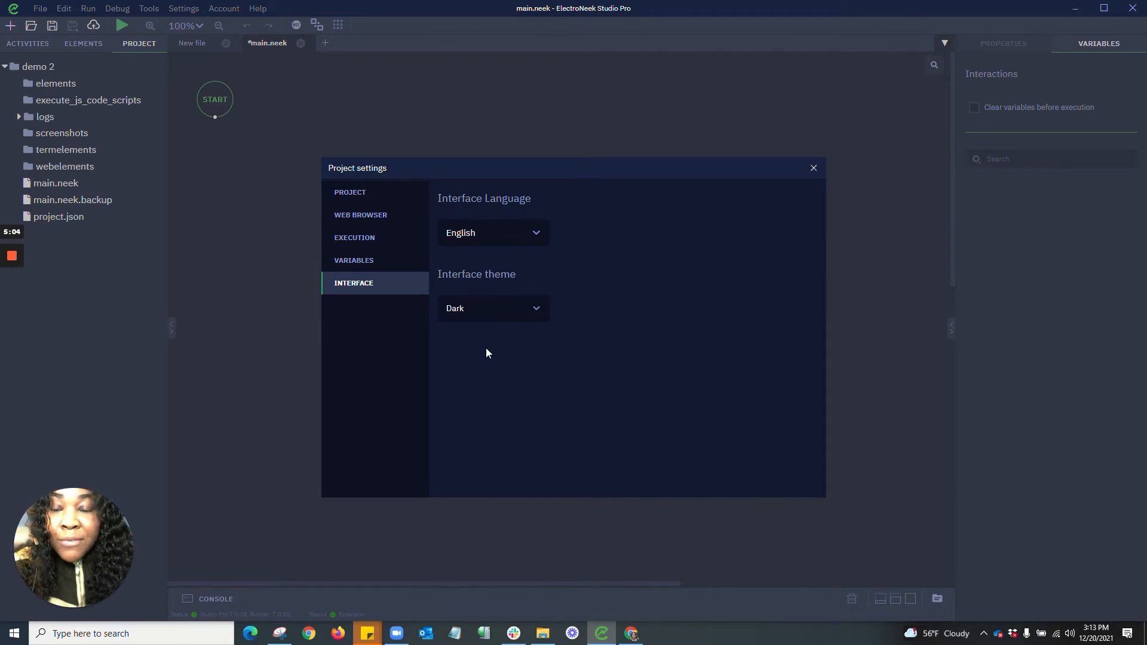
mouse_move(814, 177)
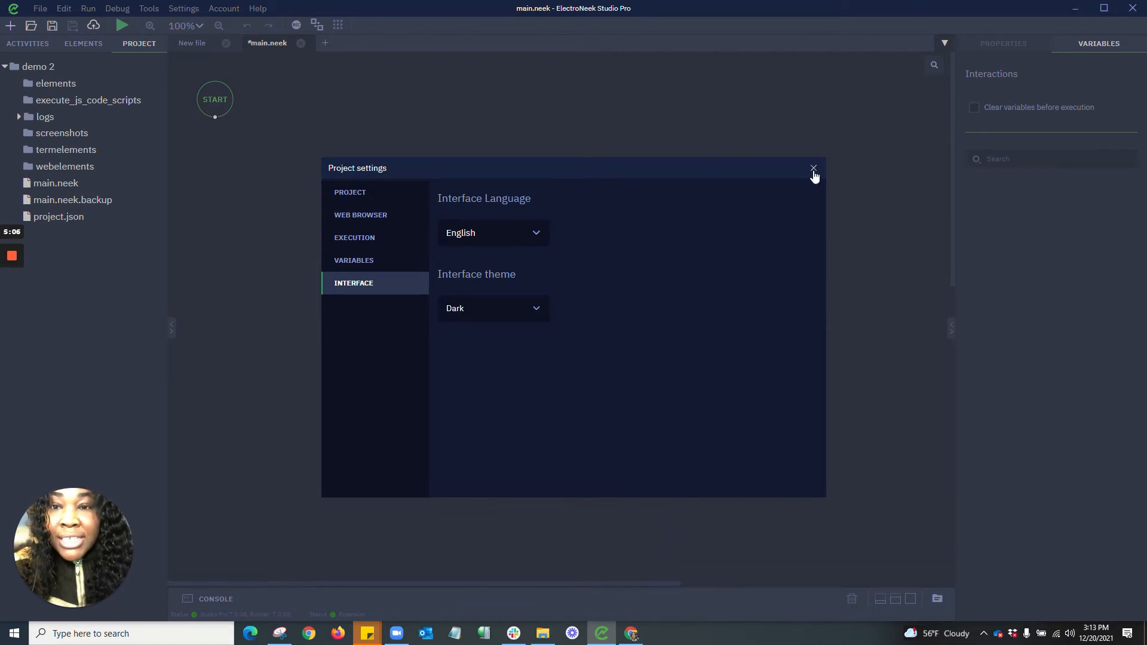
Close the project settings dialog.
click(812, 169)
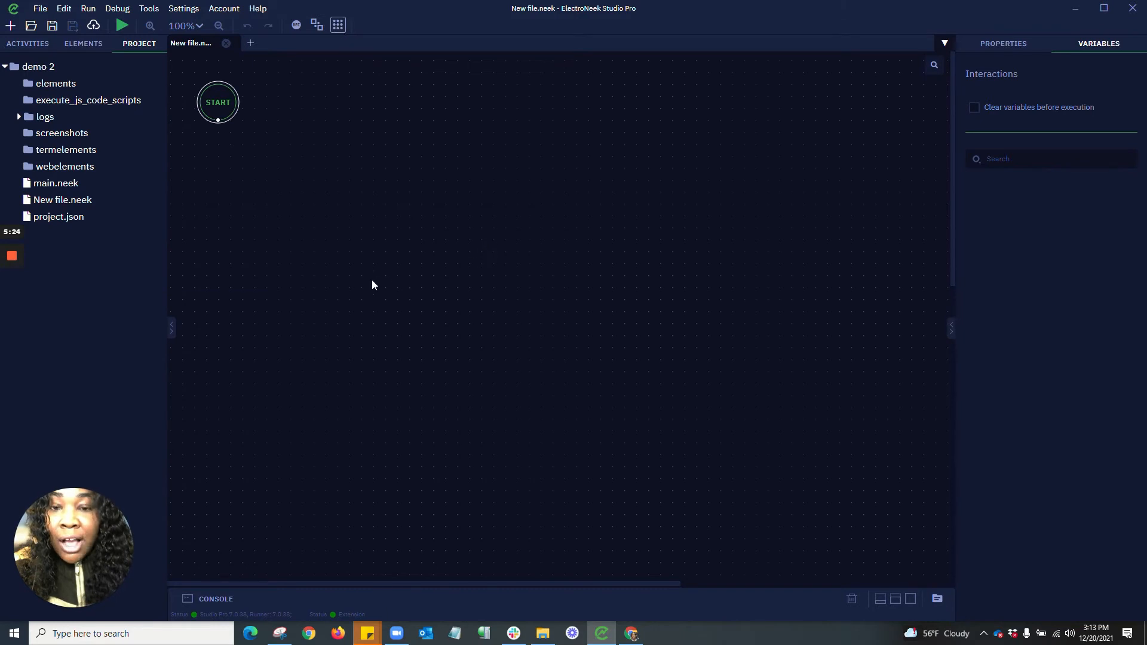
mouse_move(340, 314)
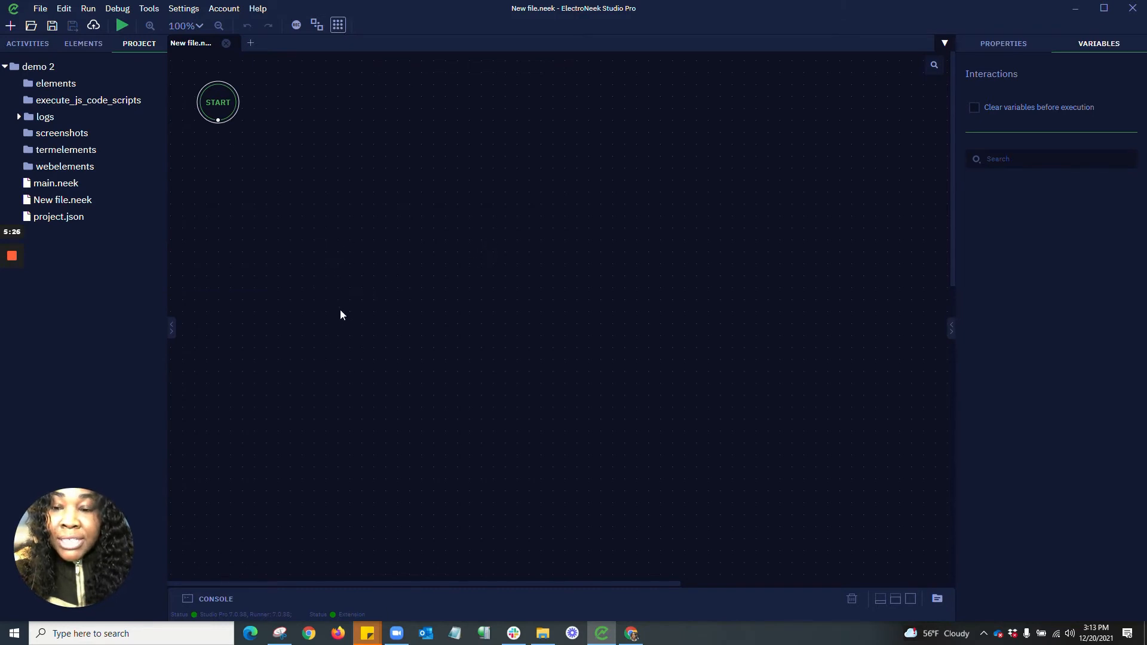
mouse_move(270, 220)
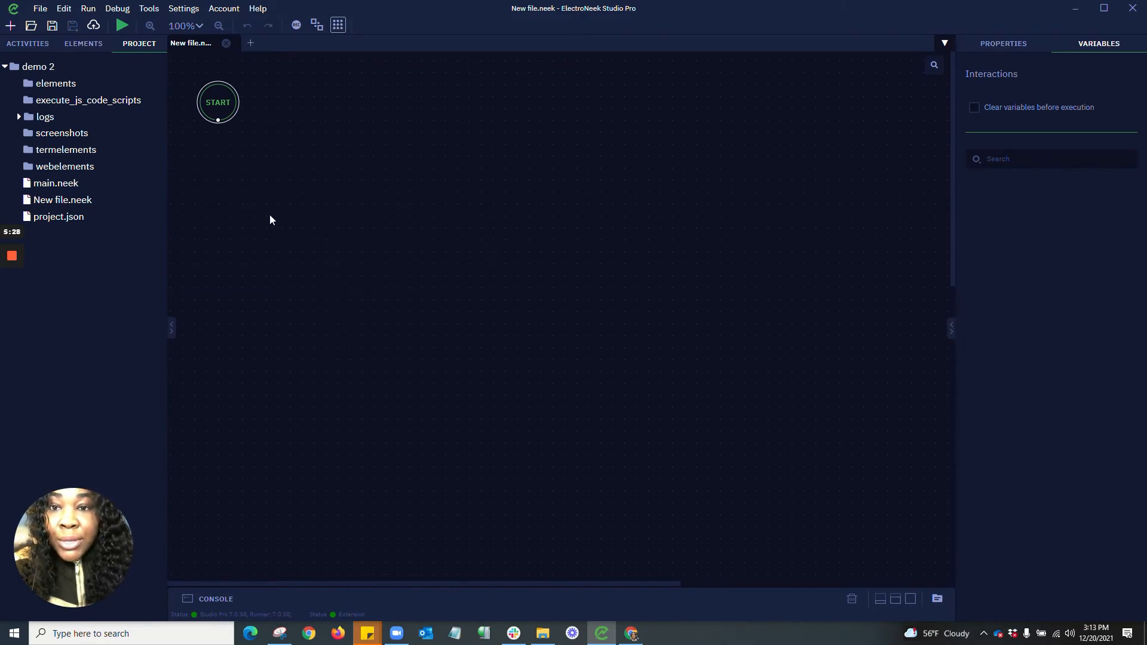
mouse_move(314, 54)
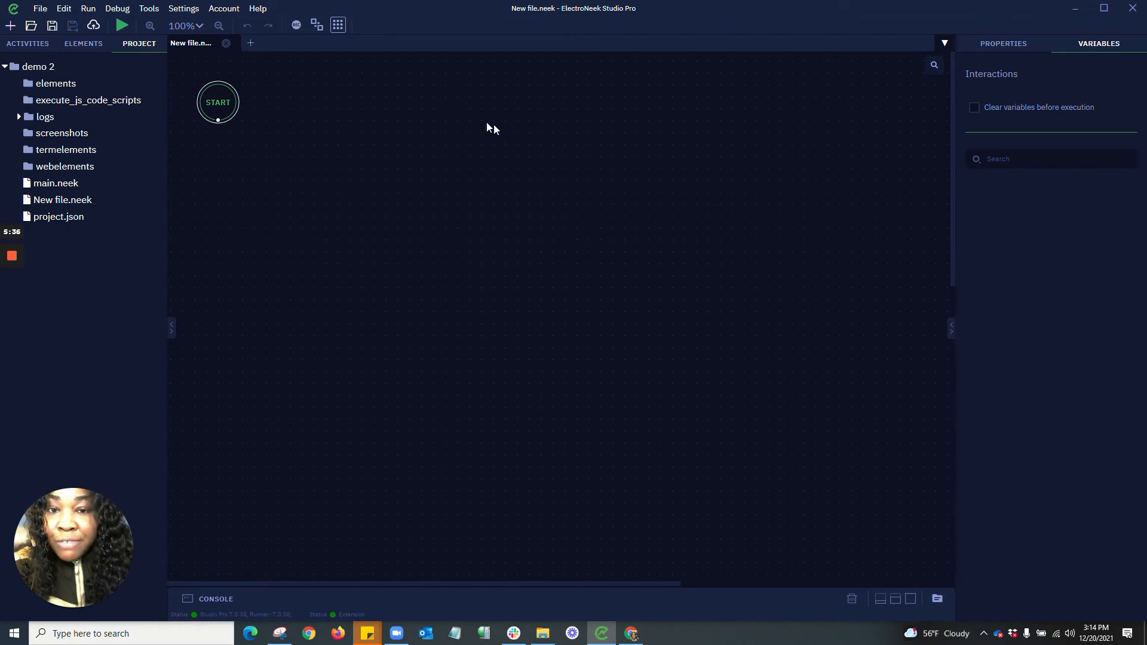
mouse_move(356, 203)
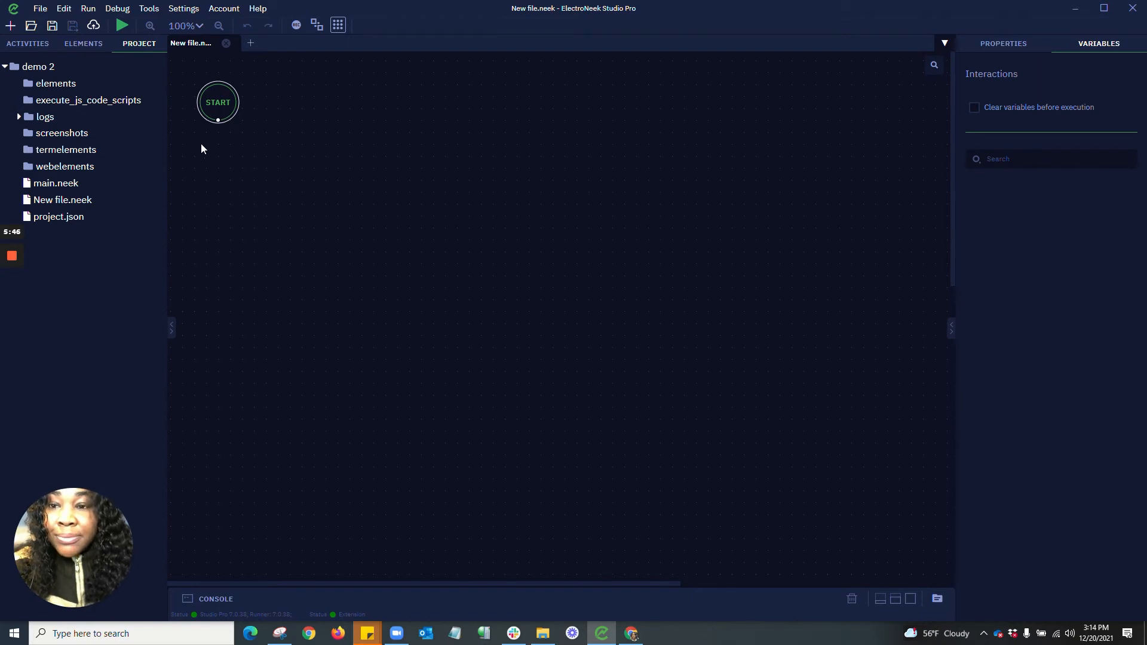
Chain Select file or folder and User notification after the Input dialog under START.
click(27, 43)
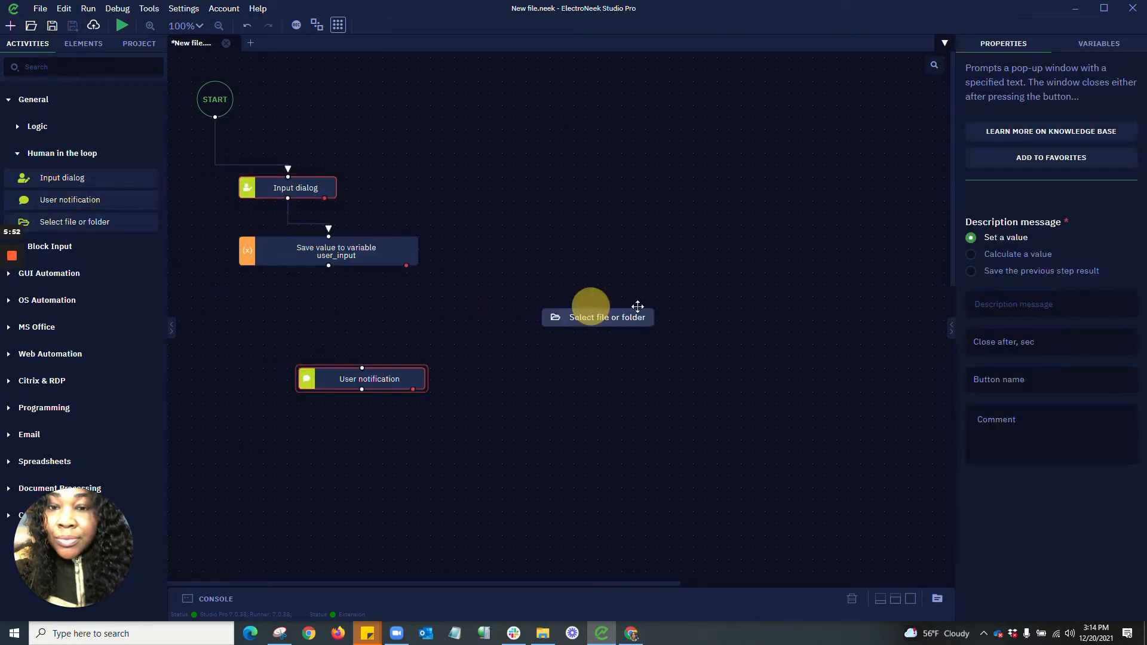
drag(596, 316, 719, 318)
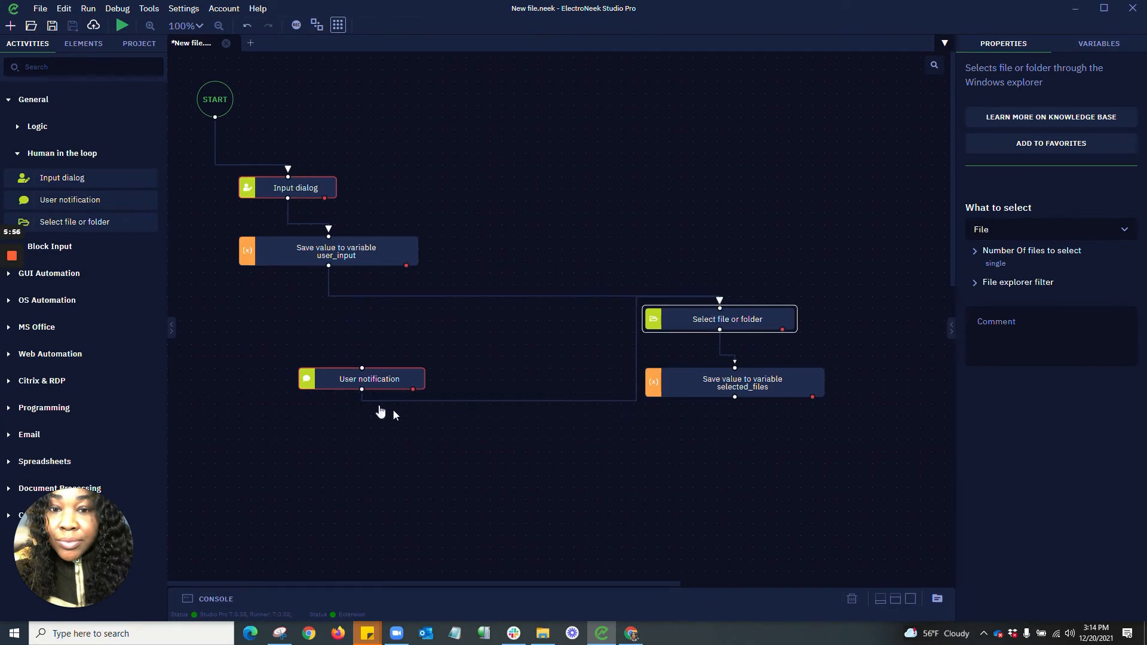
drag(369, 379, 625, 463)
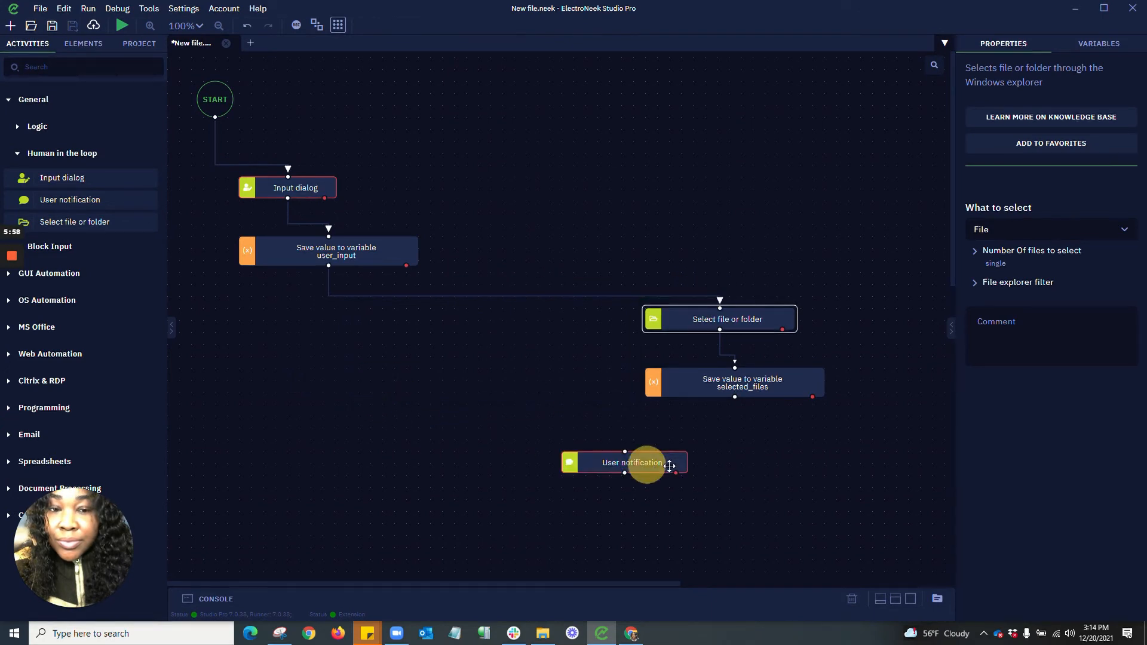
drag(624, 462, 672, 463)
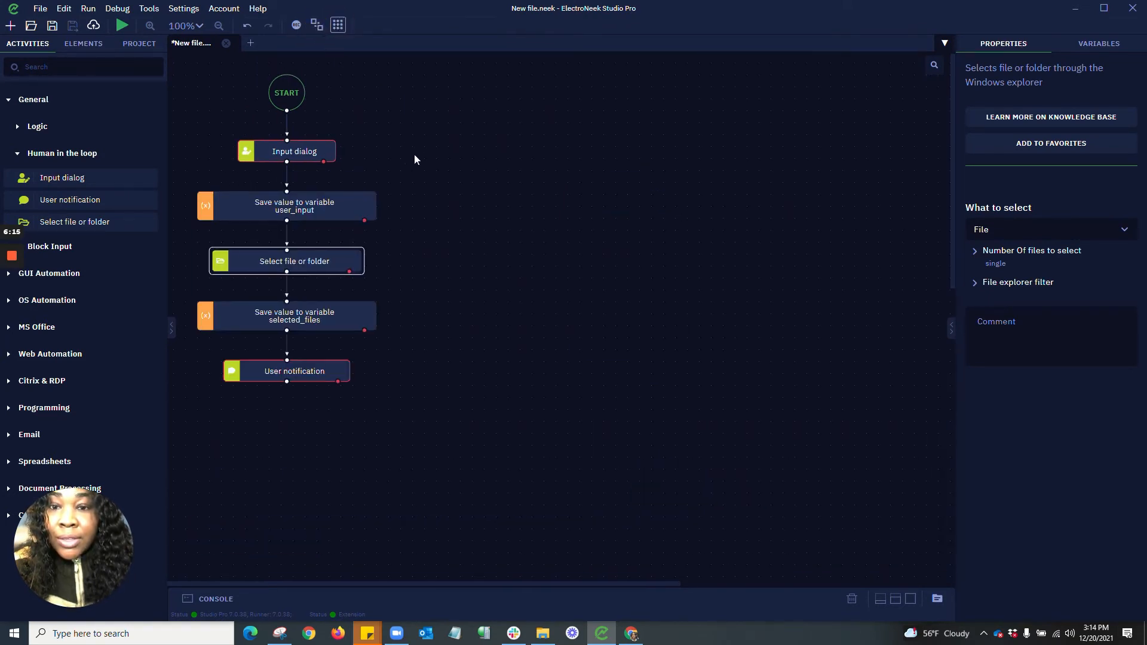
mouse_move(417, 272)
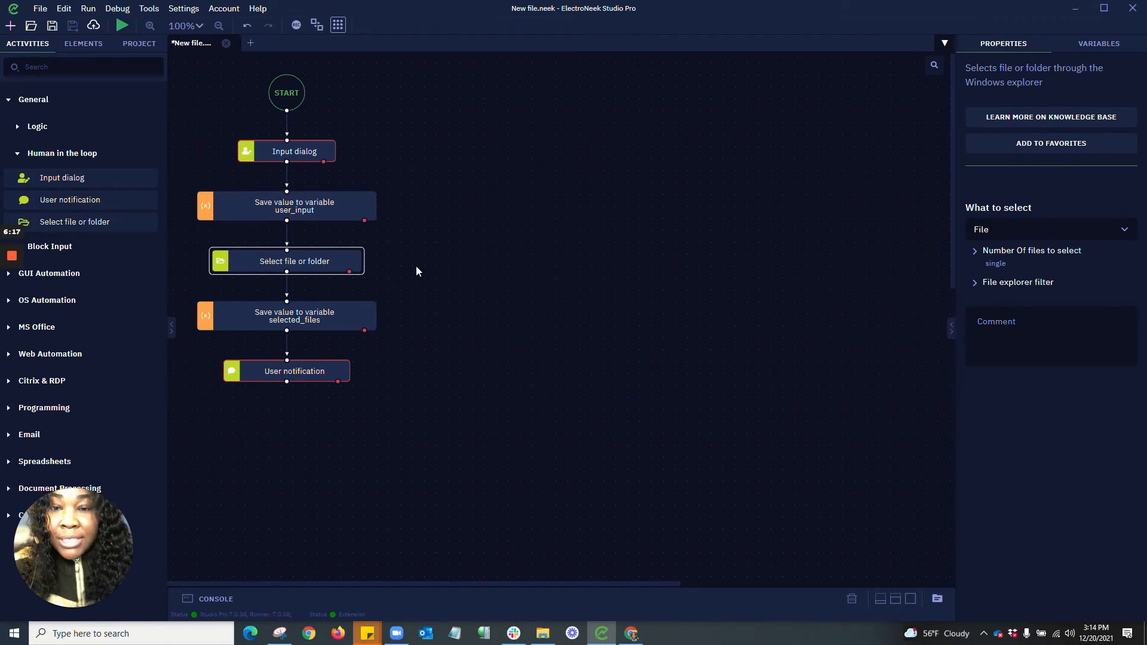
mouse_move(355, 105)
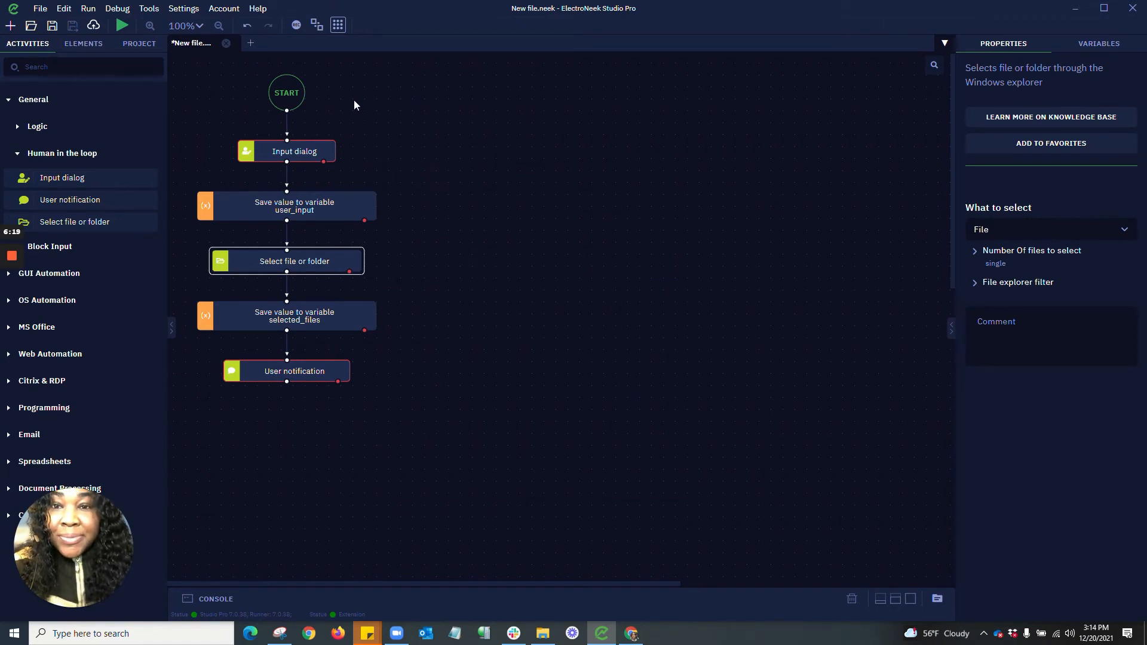
mouse_move(194, 106)
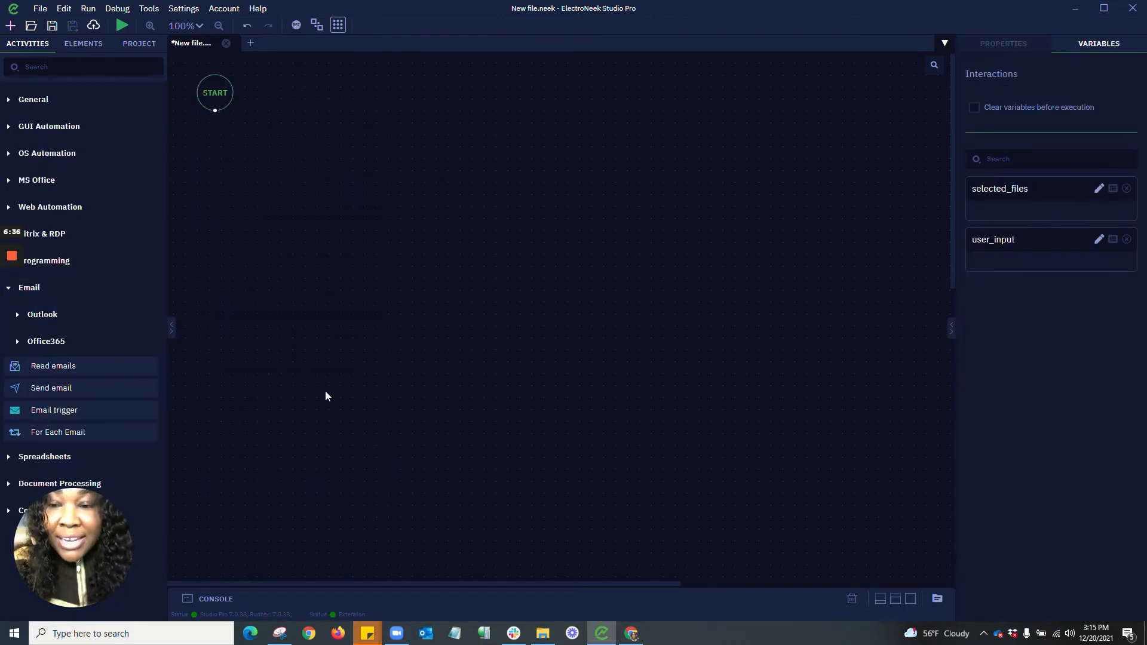
Add a For Each Email loop under START and begin adding a new email account.
drag(57, 431, 334, 282)
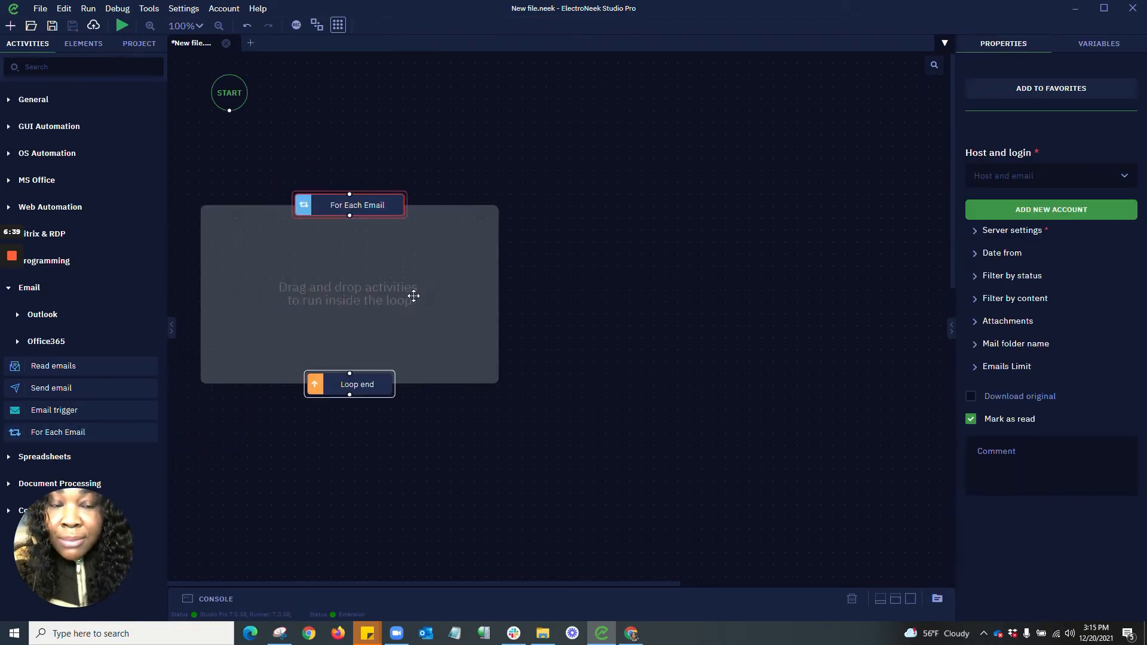
mouse_move(320, 243)
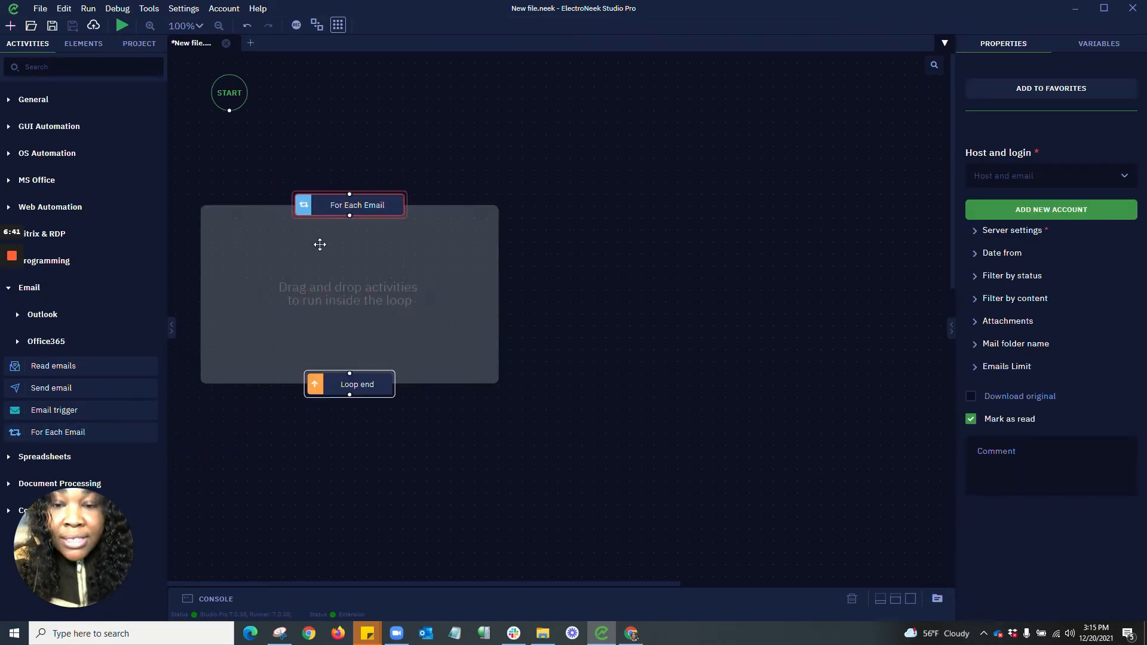
mouse_move(275, 282)
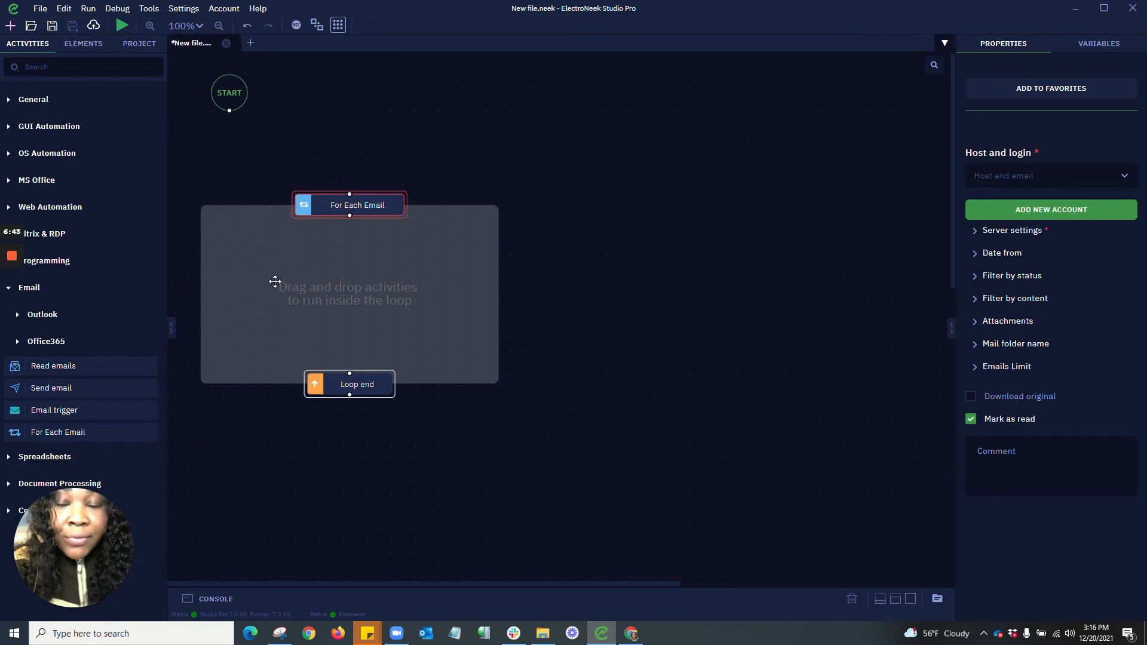
mouse_move(330, 262)
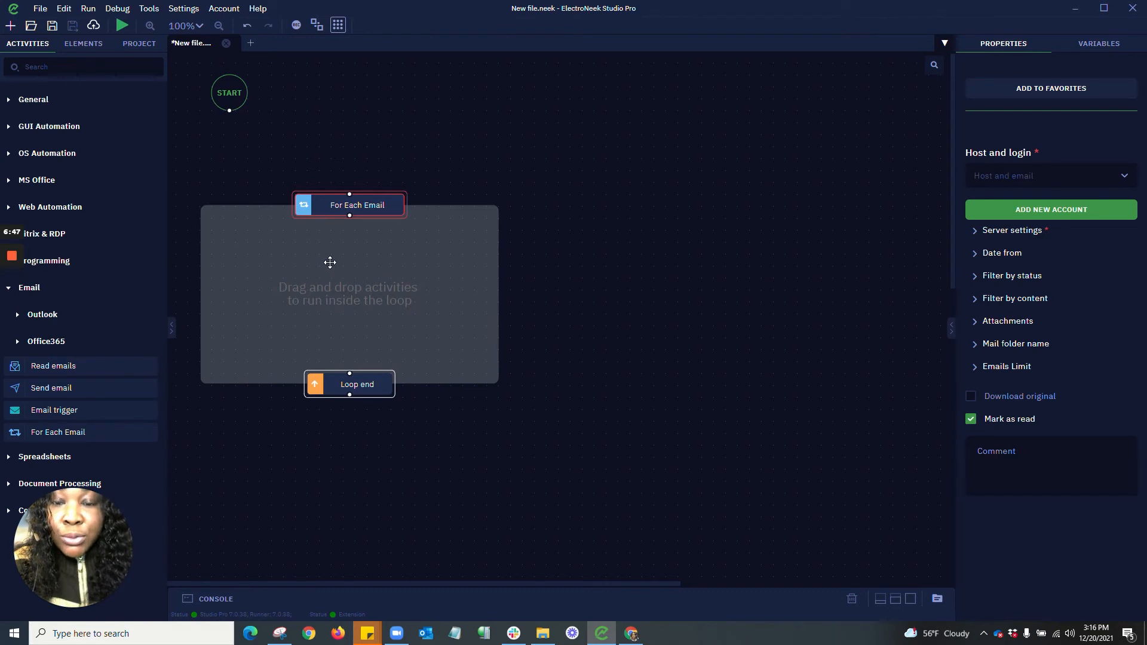
mouse_move(1050, 175)
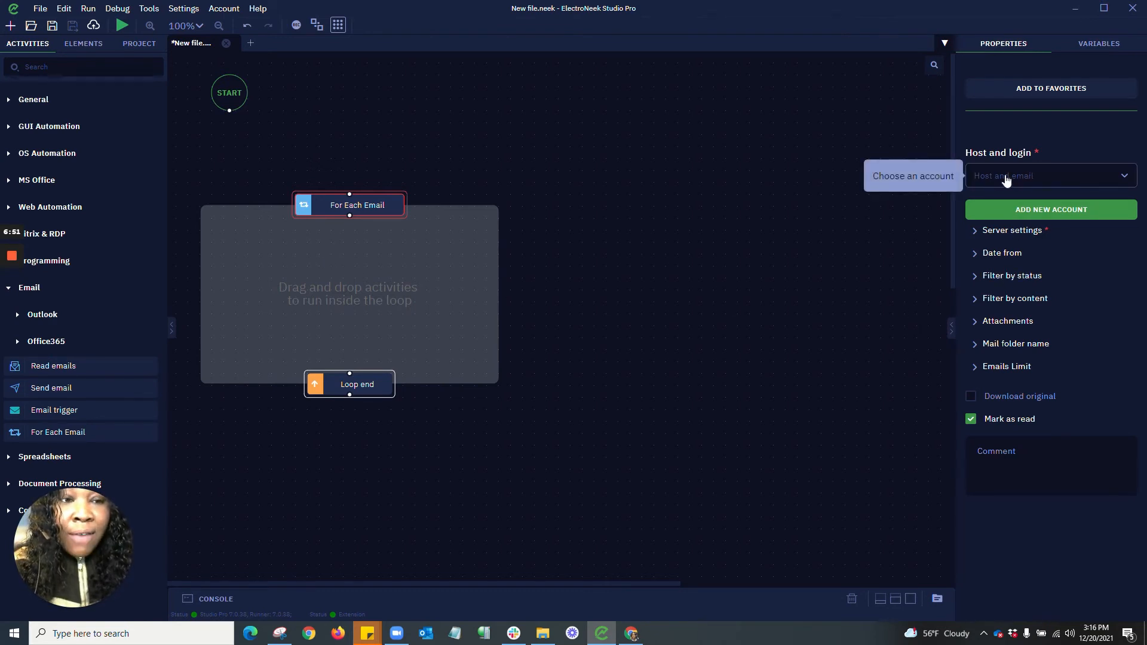
click(1050, 176)
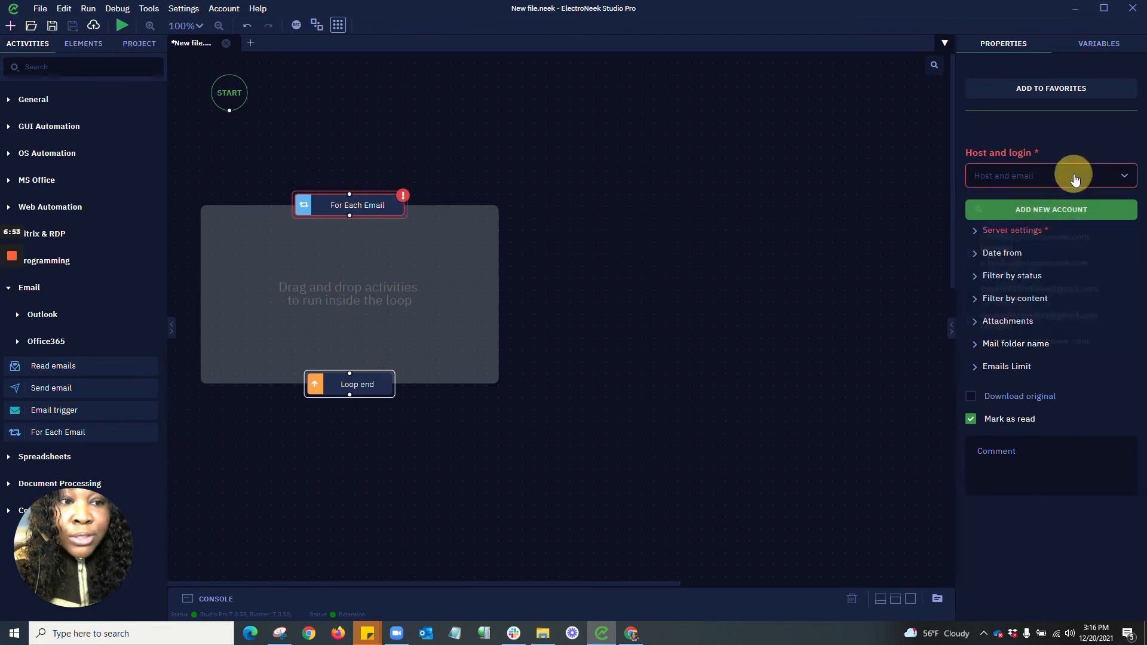
click(1051, 209)
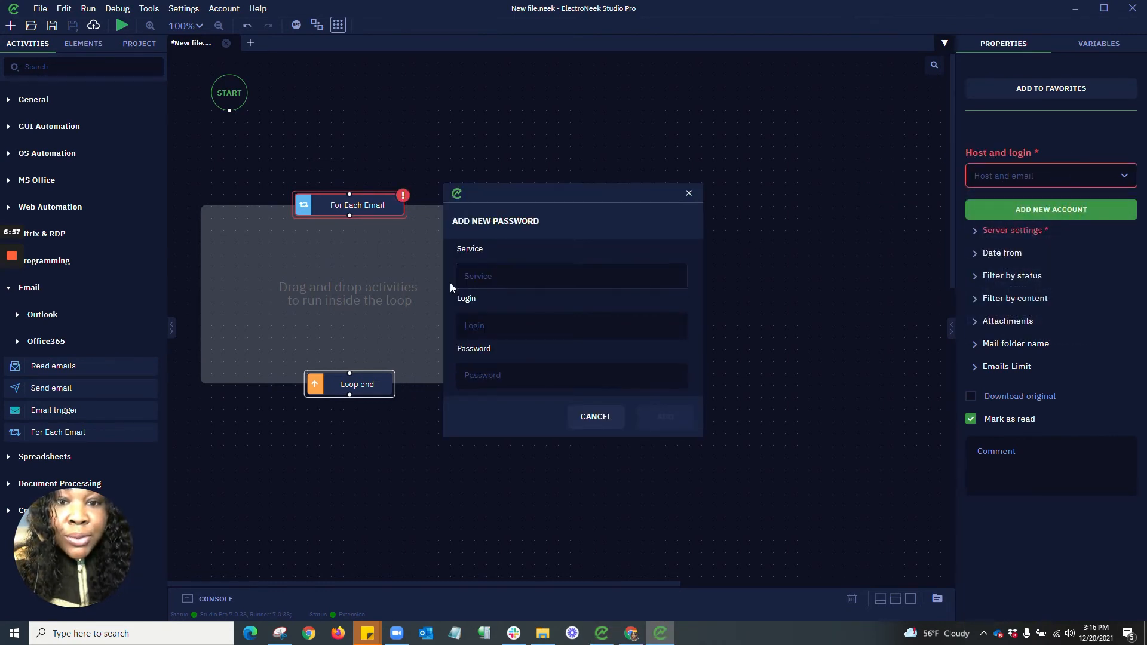
Dismiss the Add New Password form without entering a service name.
click(571, 276)
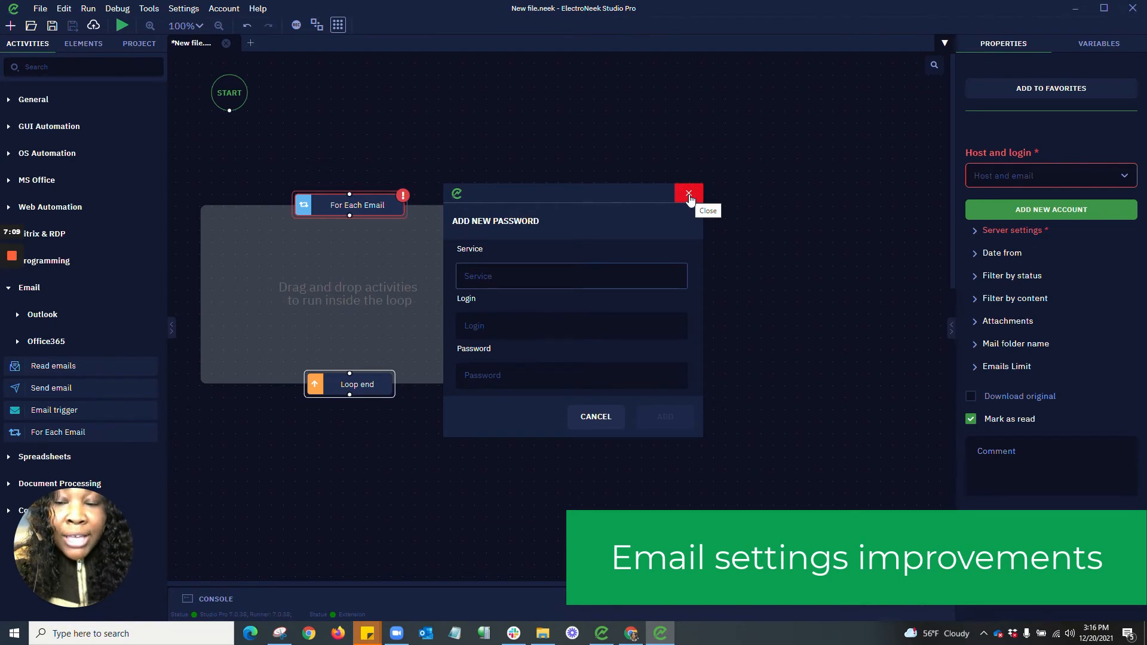
click(687, 193)
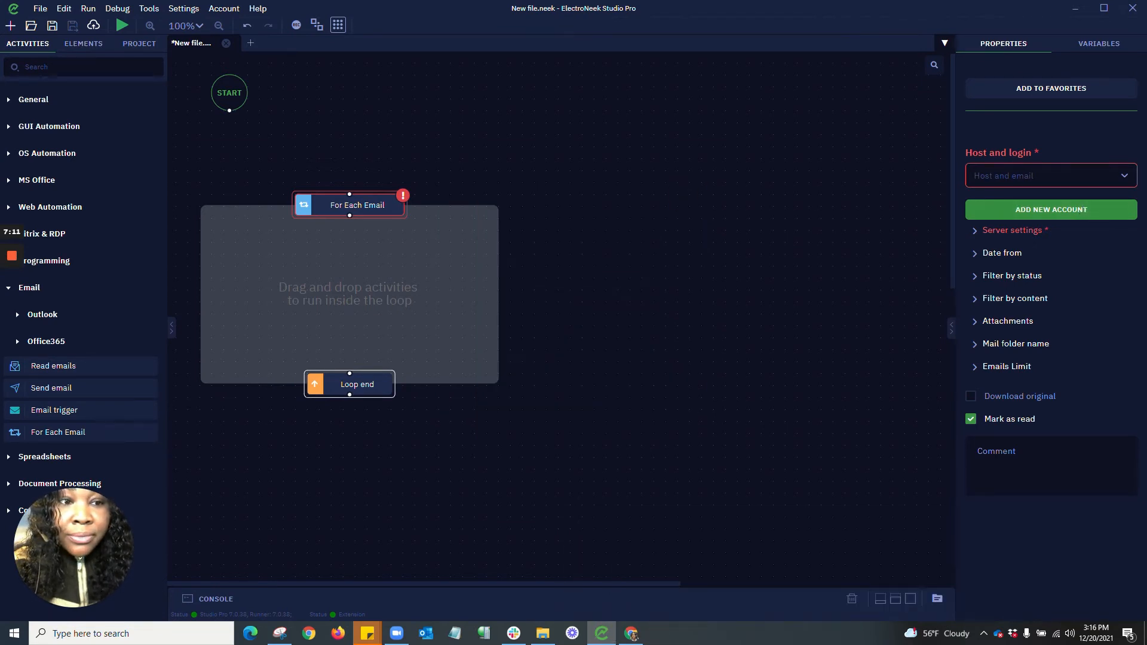
Expand the Server settings, Date from and Filter by status (unread/starred) options of the For Each Email loop.
click(1014, 229)
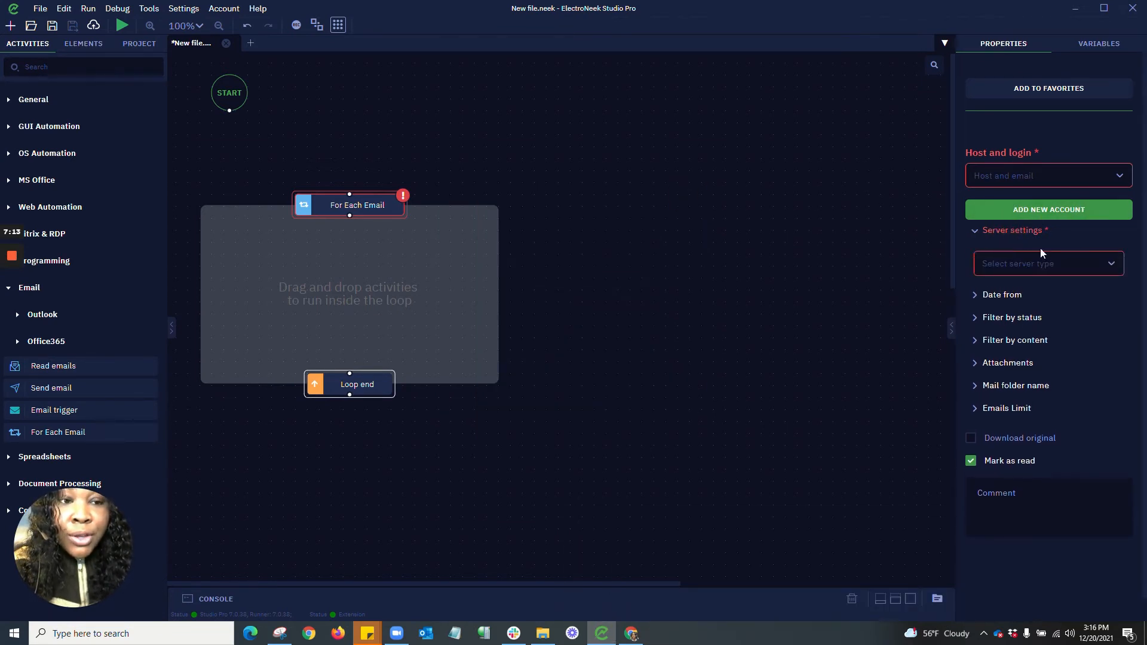
click(1048, 263)
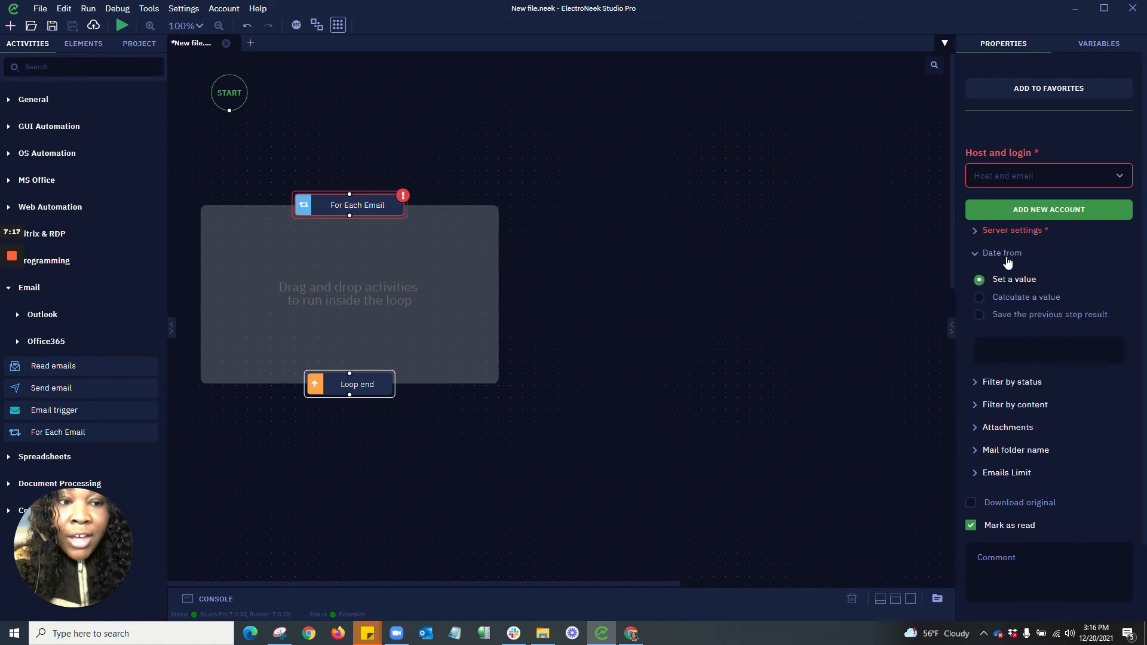
click(1001, 252)
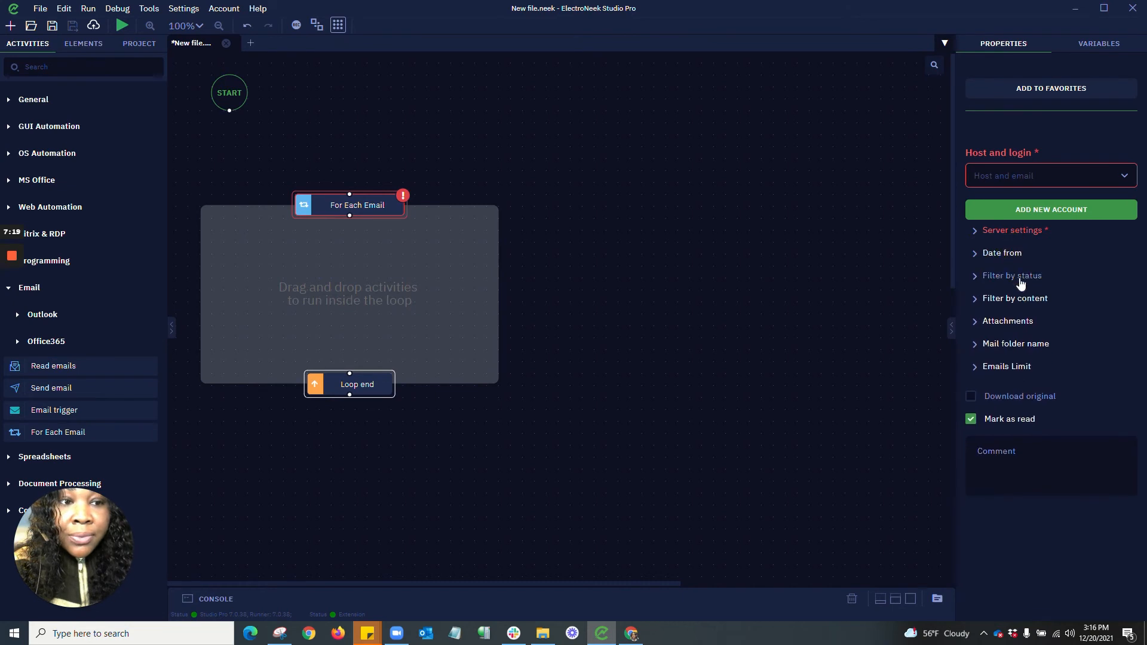
click(1012, 275)
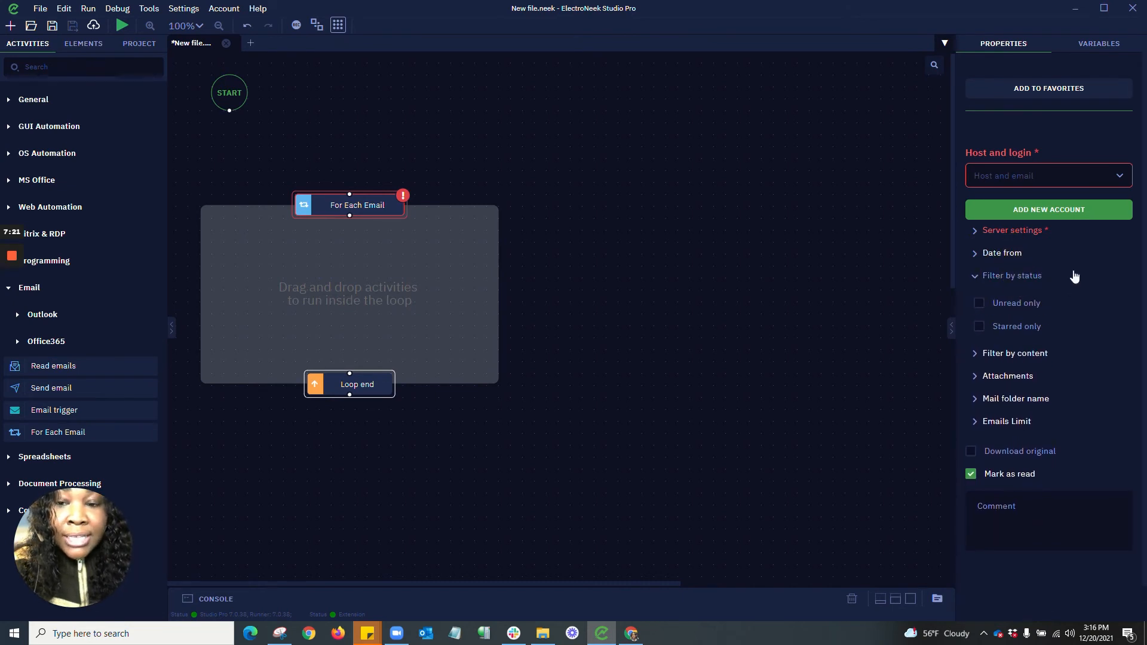
mouse_move(1004, 290)
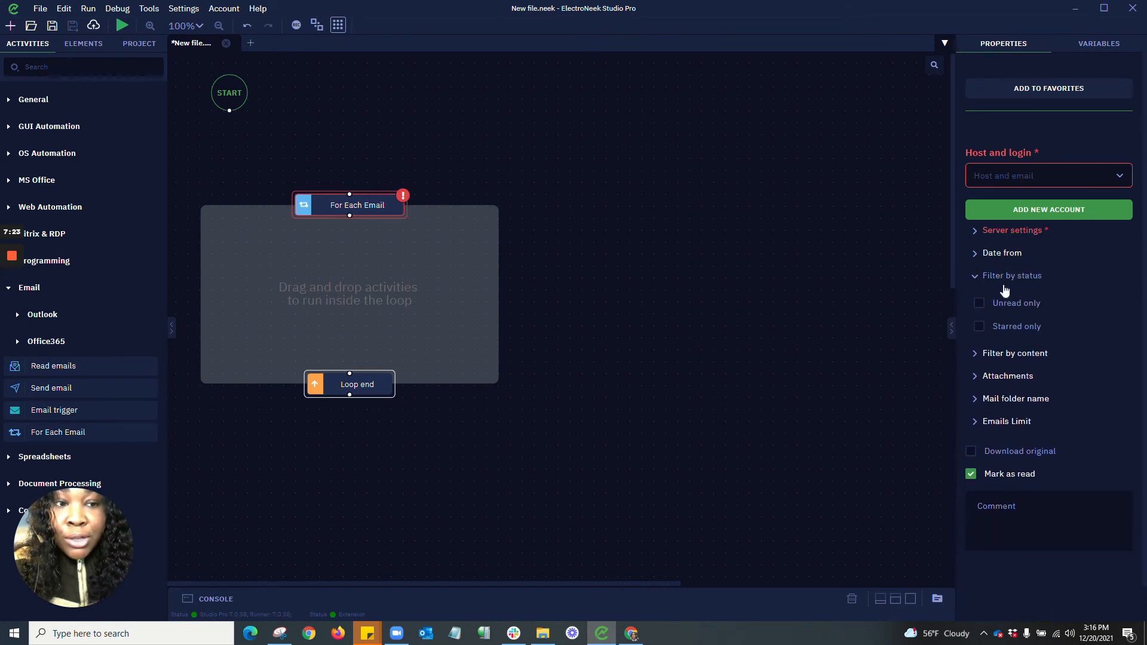
Expand the Filter by content, Mail folder name and Emails Limit settings, leaving all unset.
click(1015, 297)
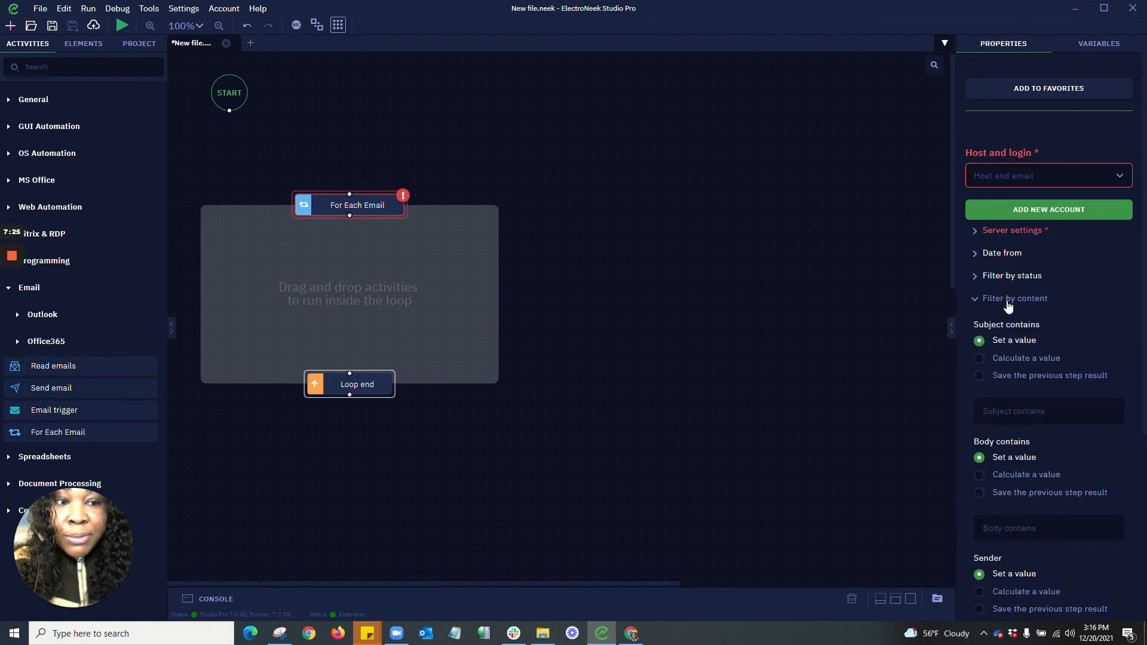
scroll(down, 3)
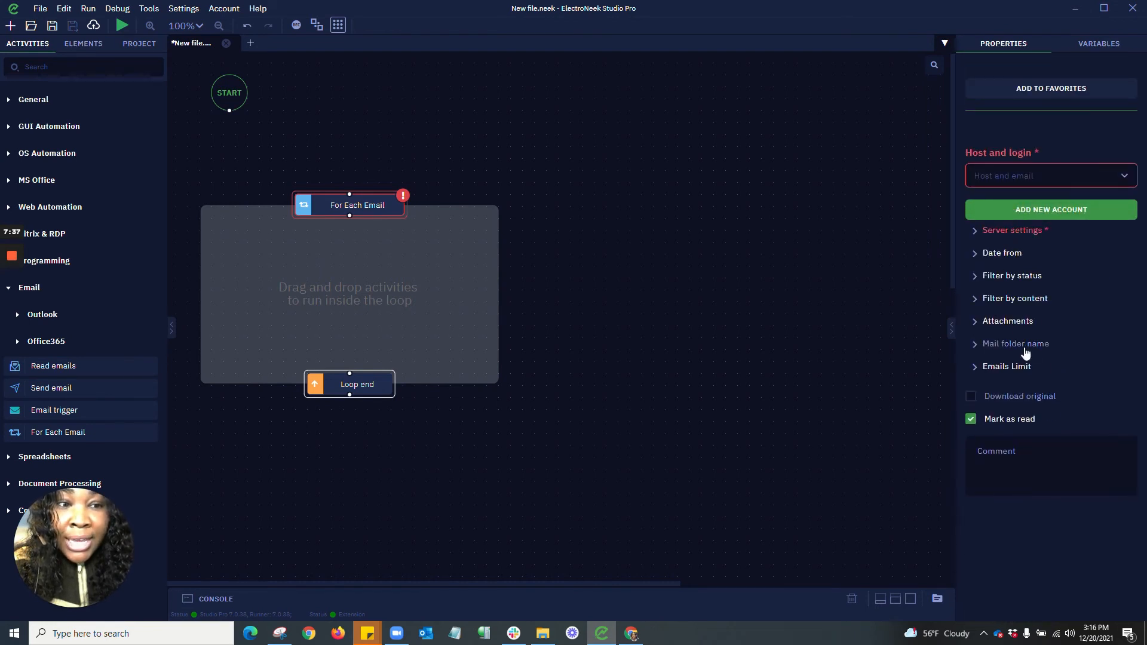
click(1008, 321)
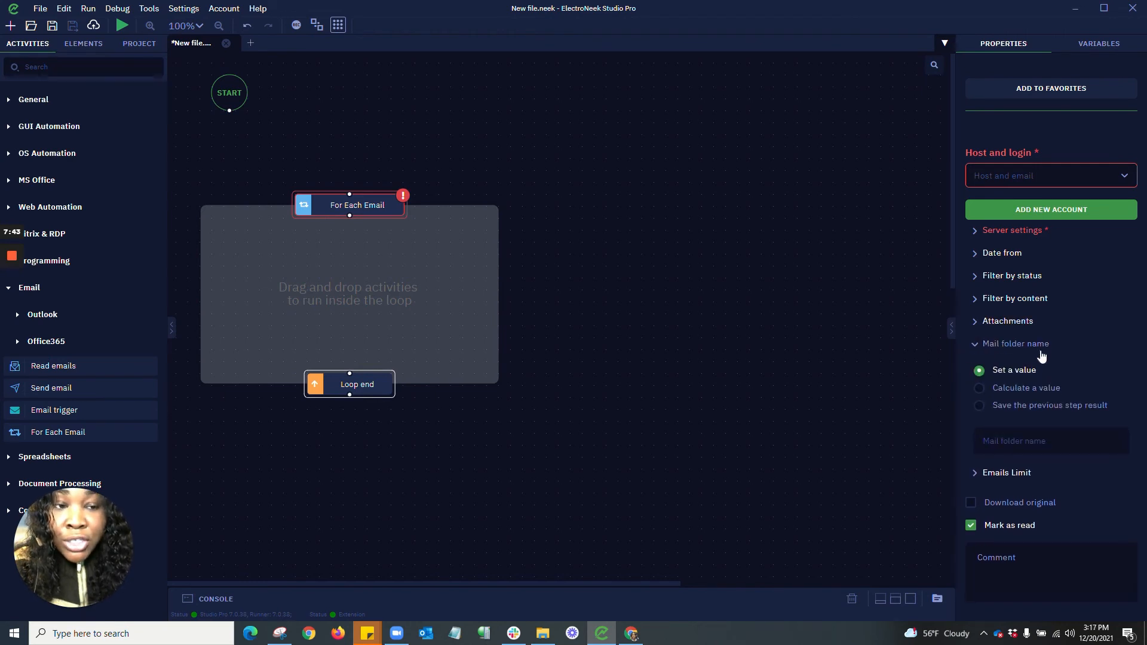
mouse_move(992, 485)
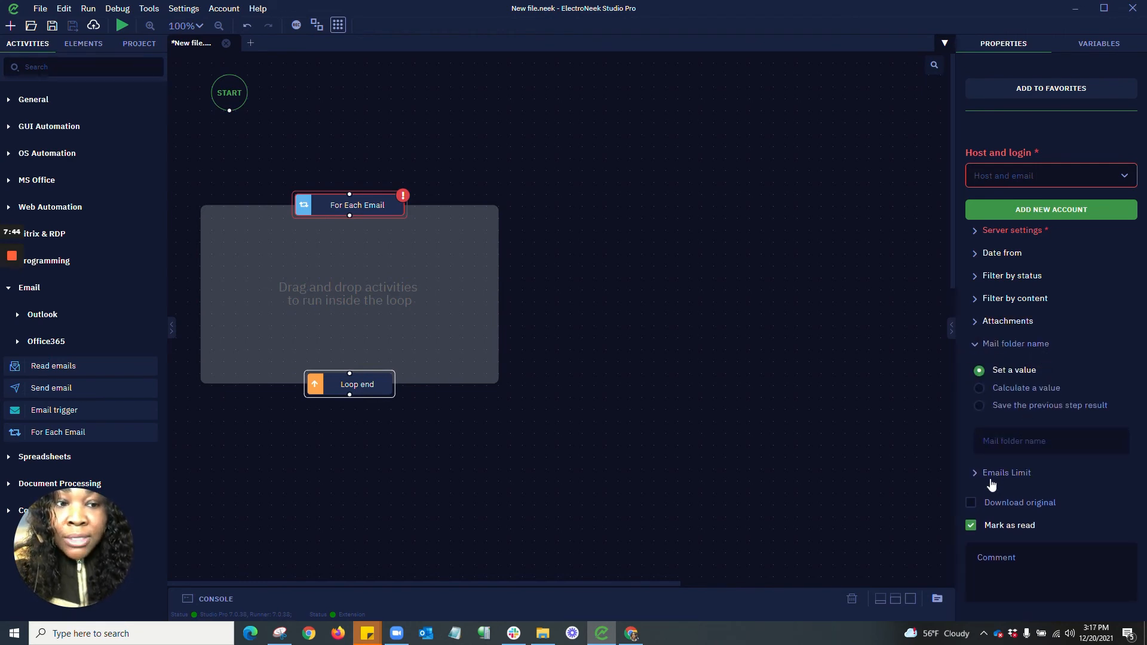
click(1006, 472)
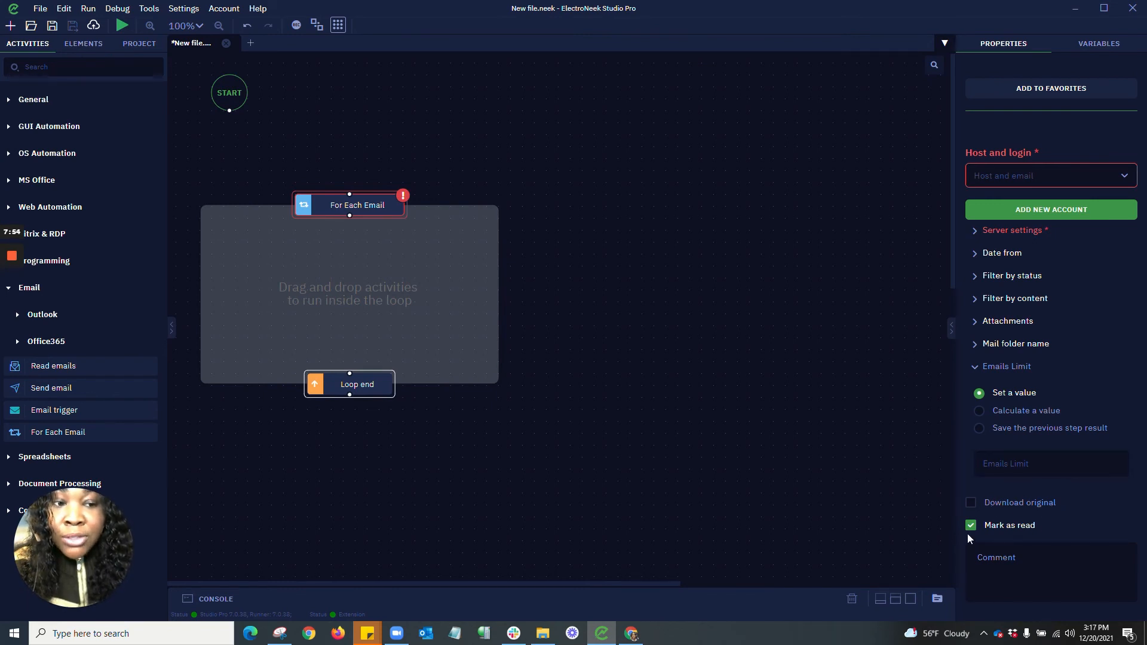
mouse_move(204, 203)
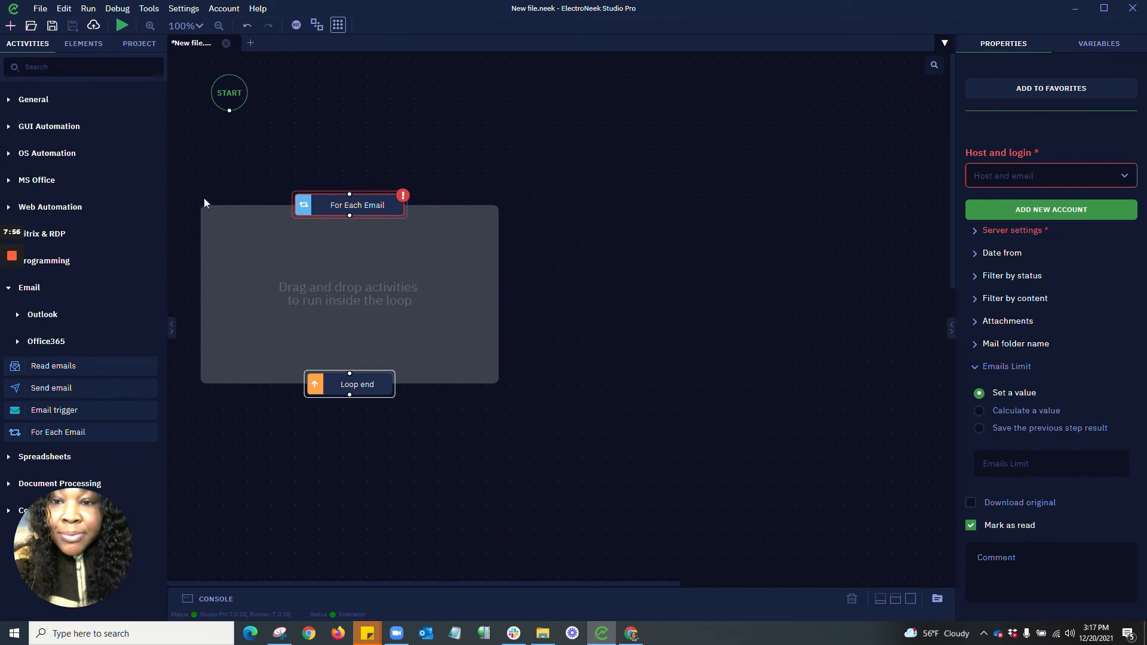
mouse_move(581, 548)
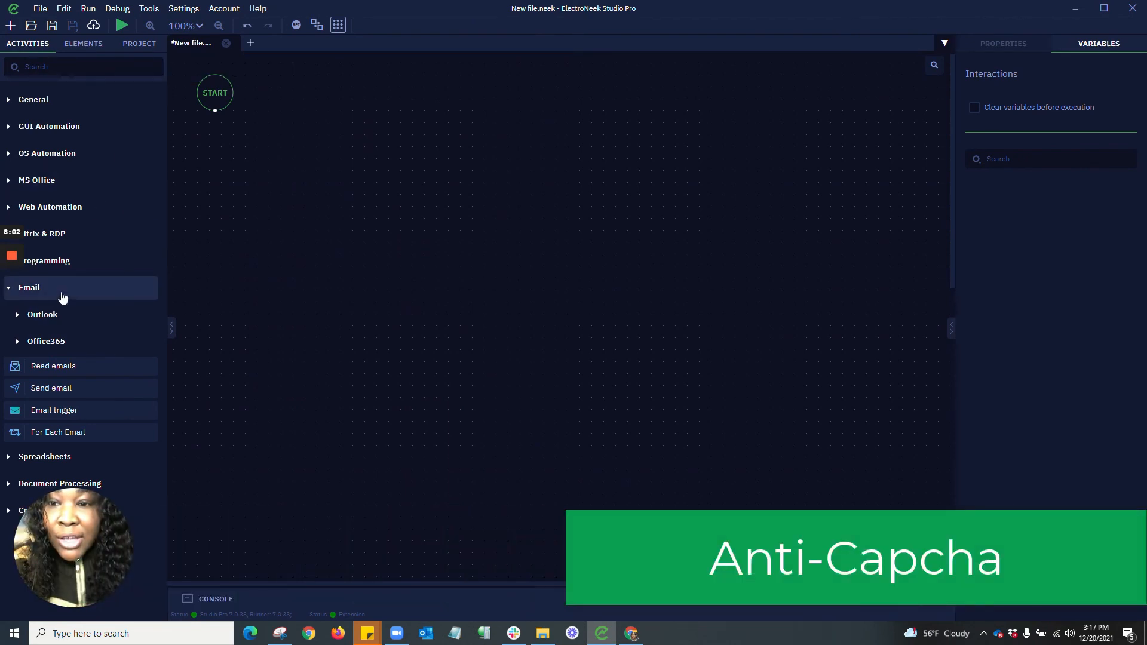
Collapse the email activities list so the AntiCaptcha workflow with Open URL, Delay 4 sec and Click on element is visible.
click(28, 287)
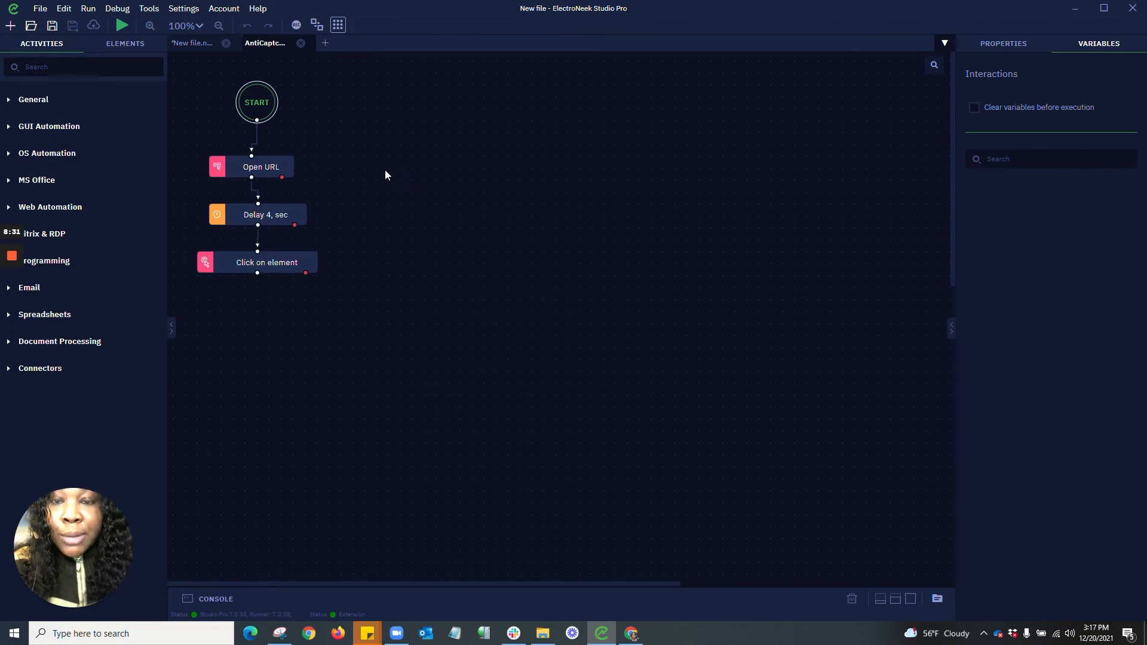
mouse_move(302, 208)
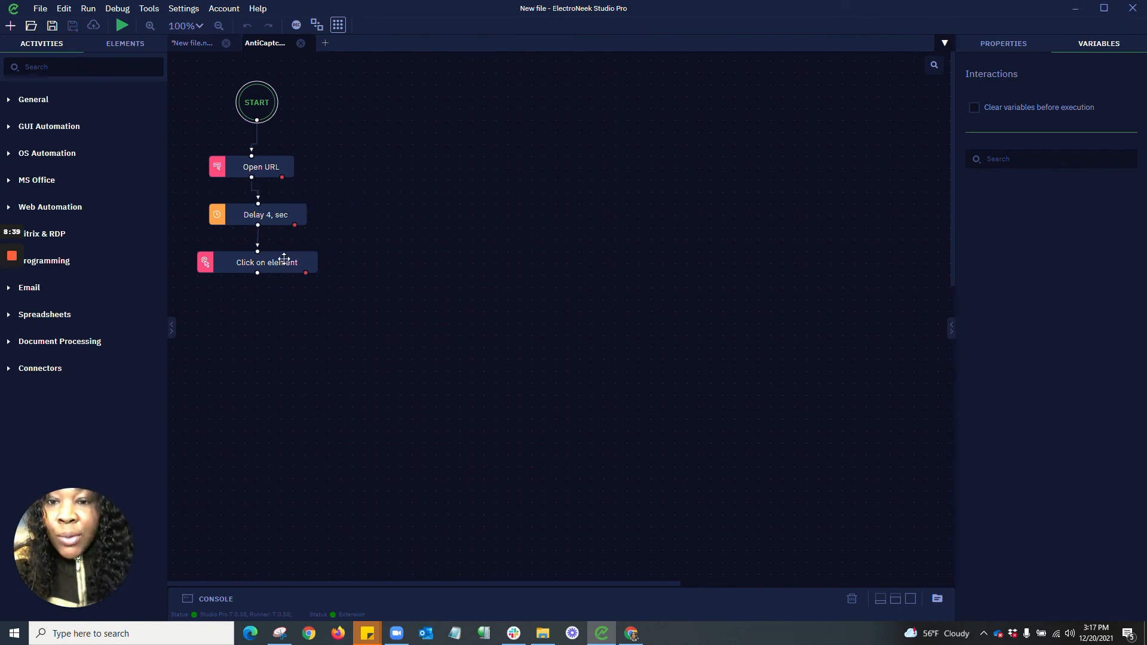
mouse_move(122, 25)
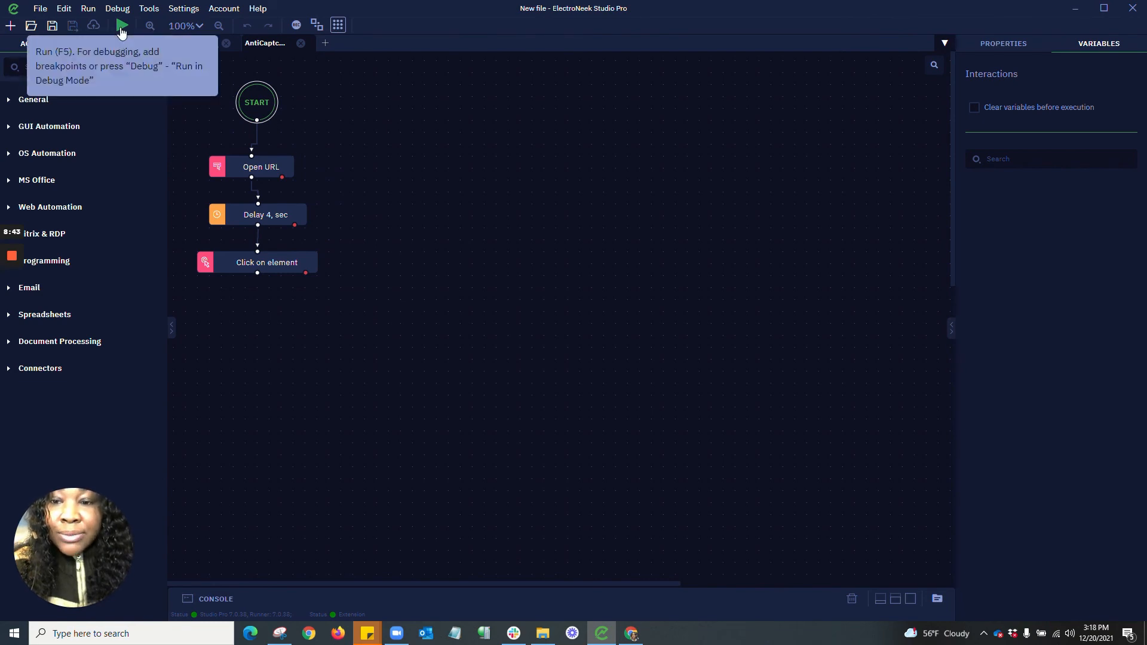
Run the AntiCaptcha bot so it opens google.com/recaptcha/api2/demo in Chrome and reaches Verification Success, then return to Studio Pro.
click(260, 166)
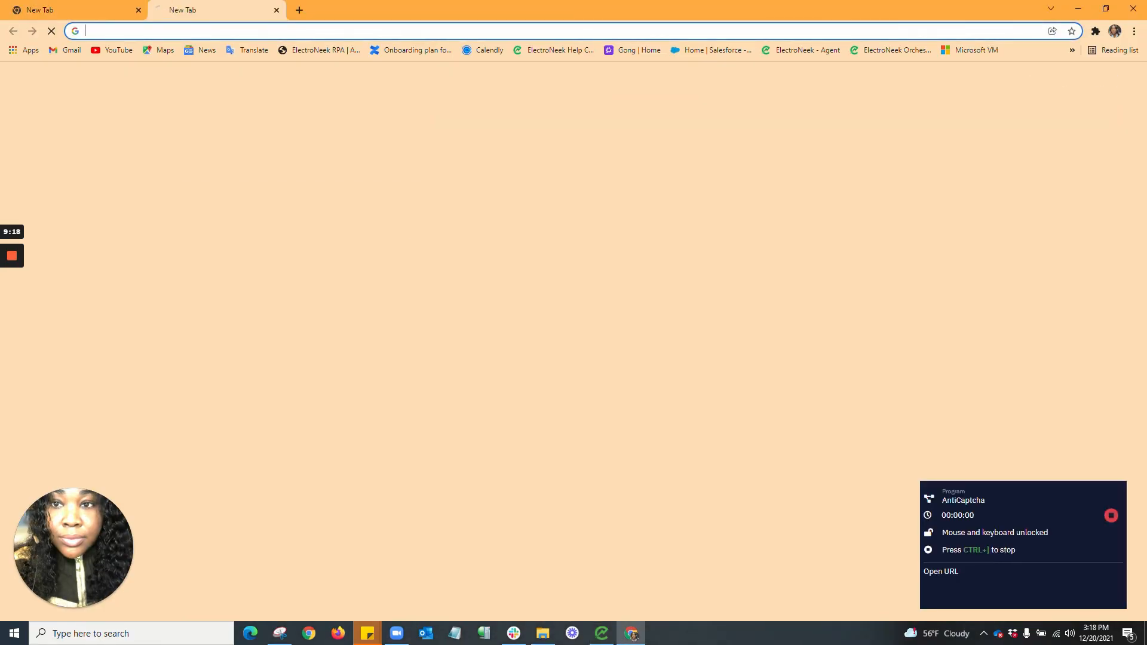
text(google.com/recaptcha/api2/demo)
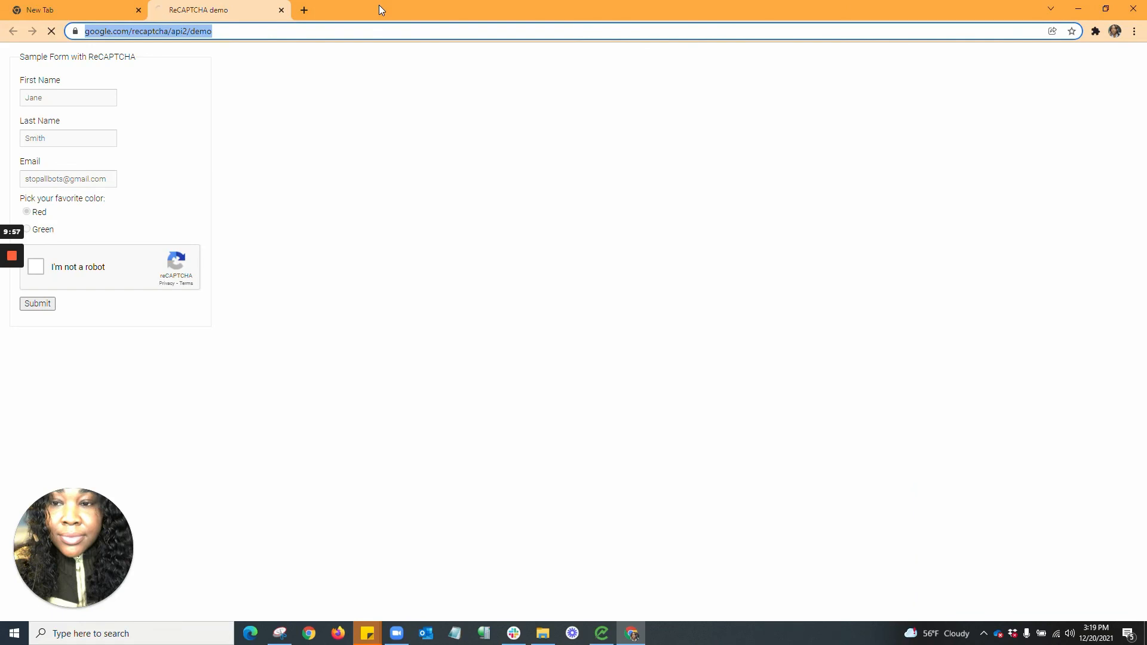
click(37, 302)
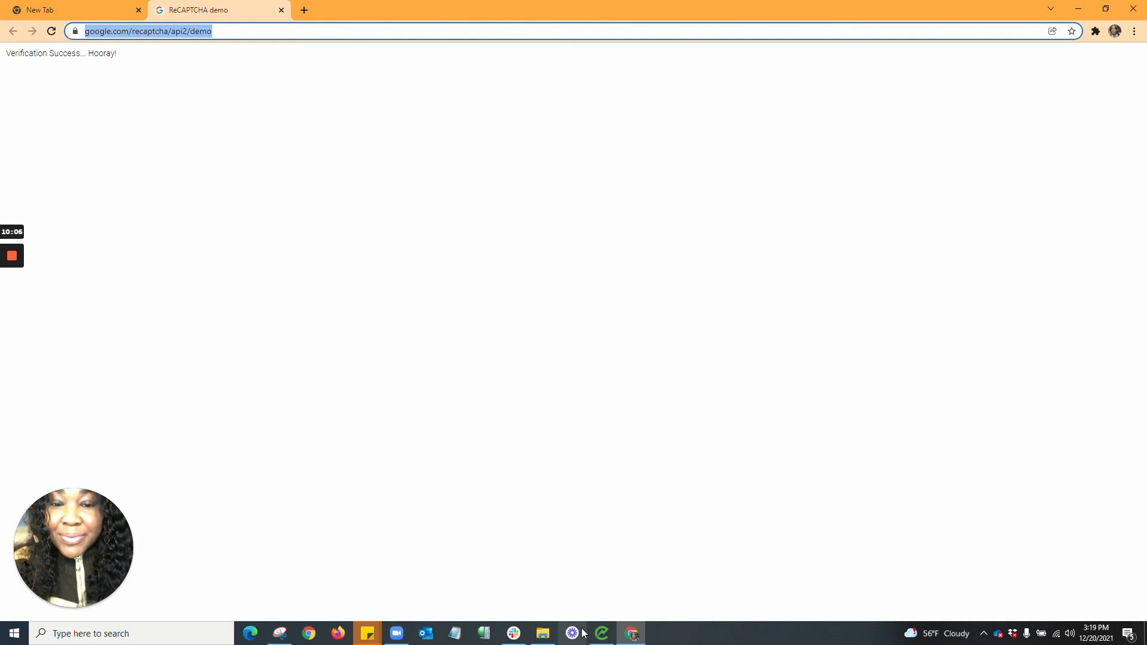
click(601, 633)
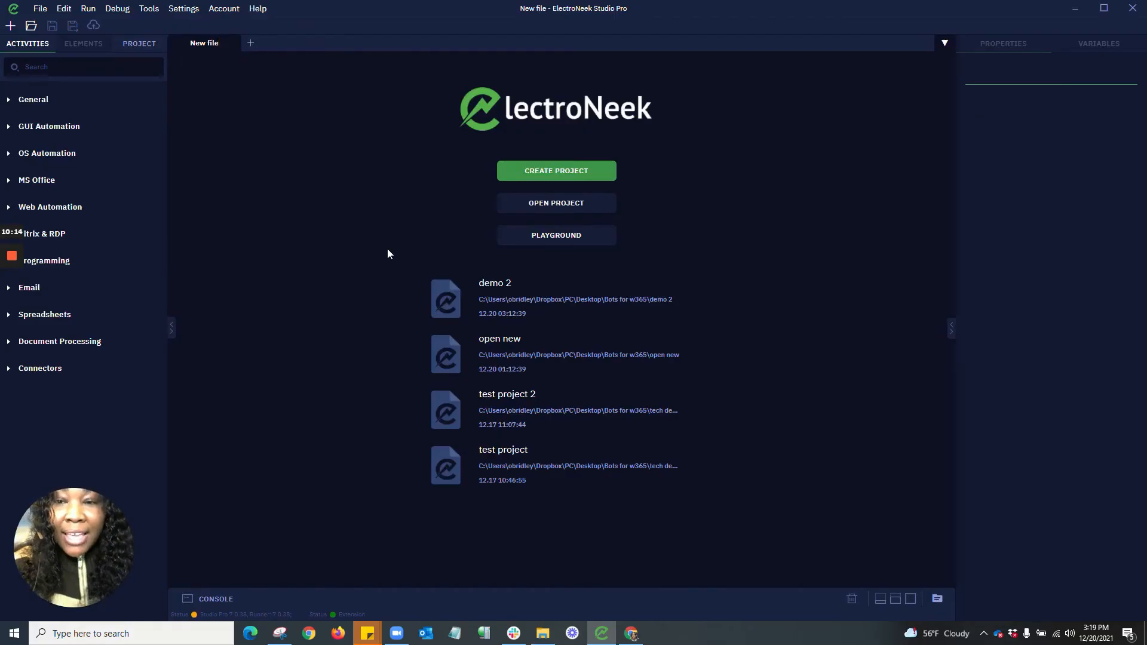